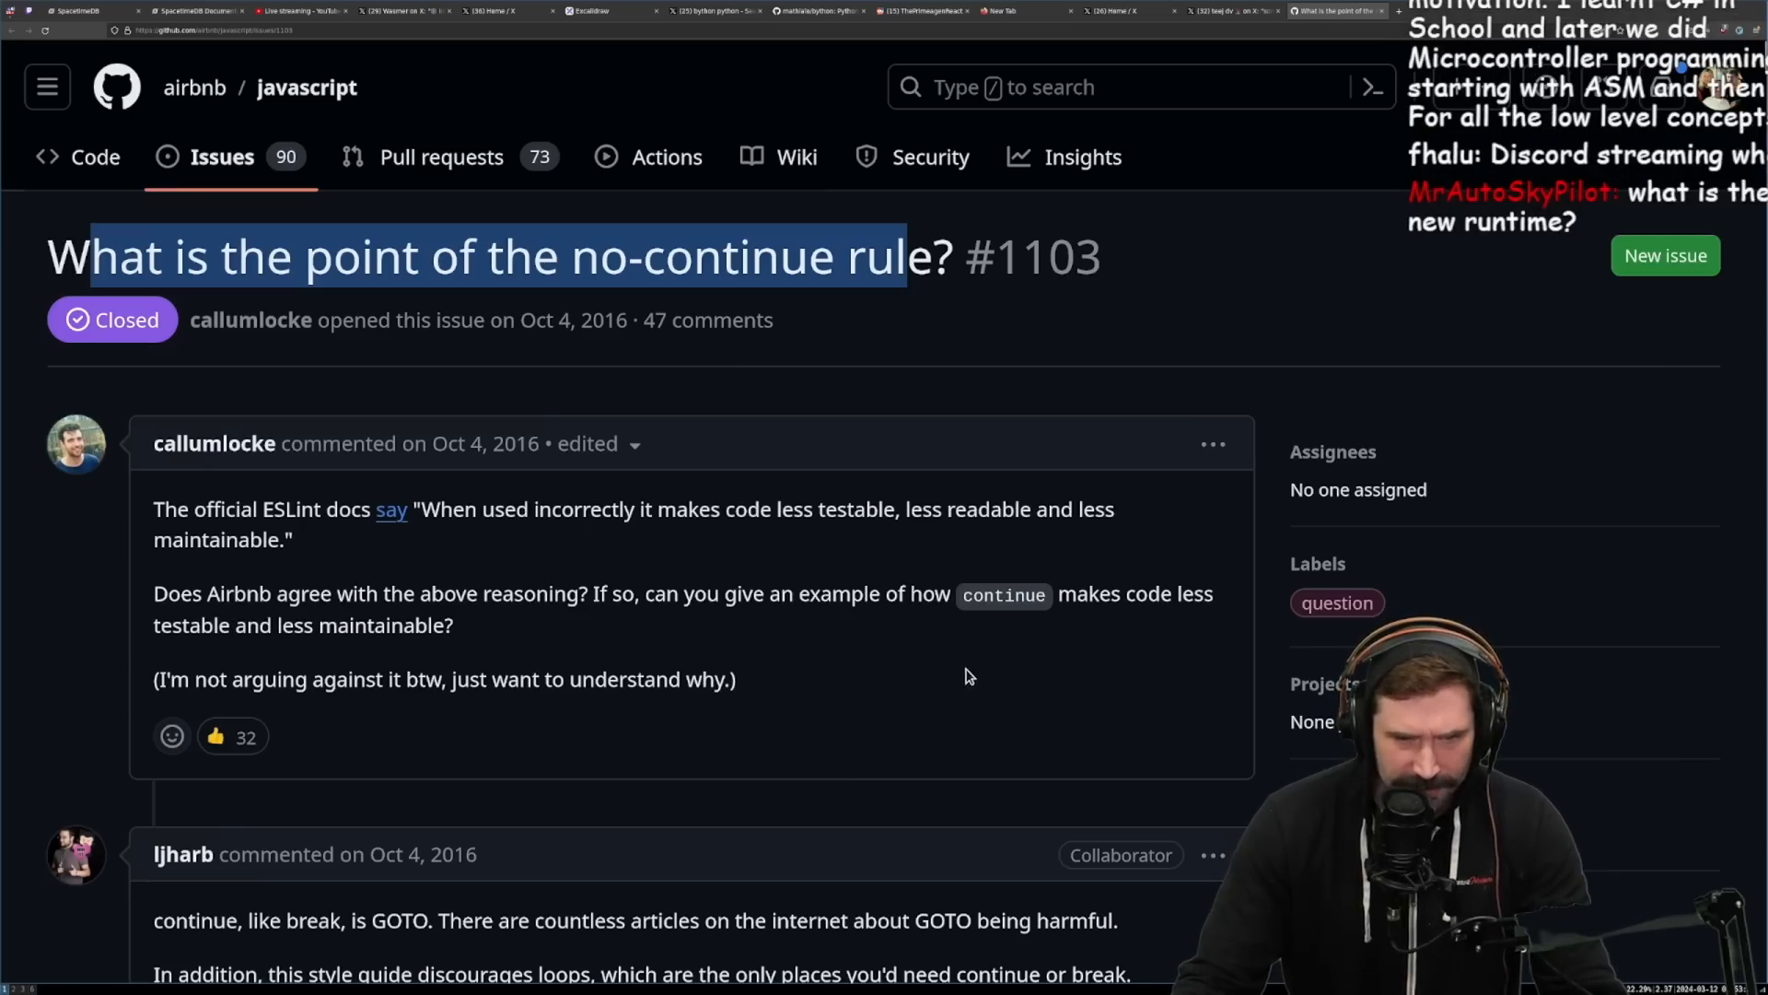
mouse_move(423, 687)
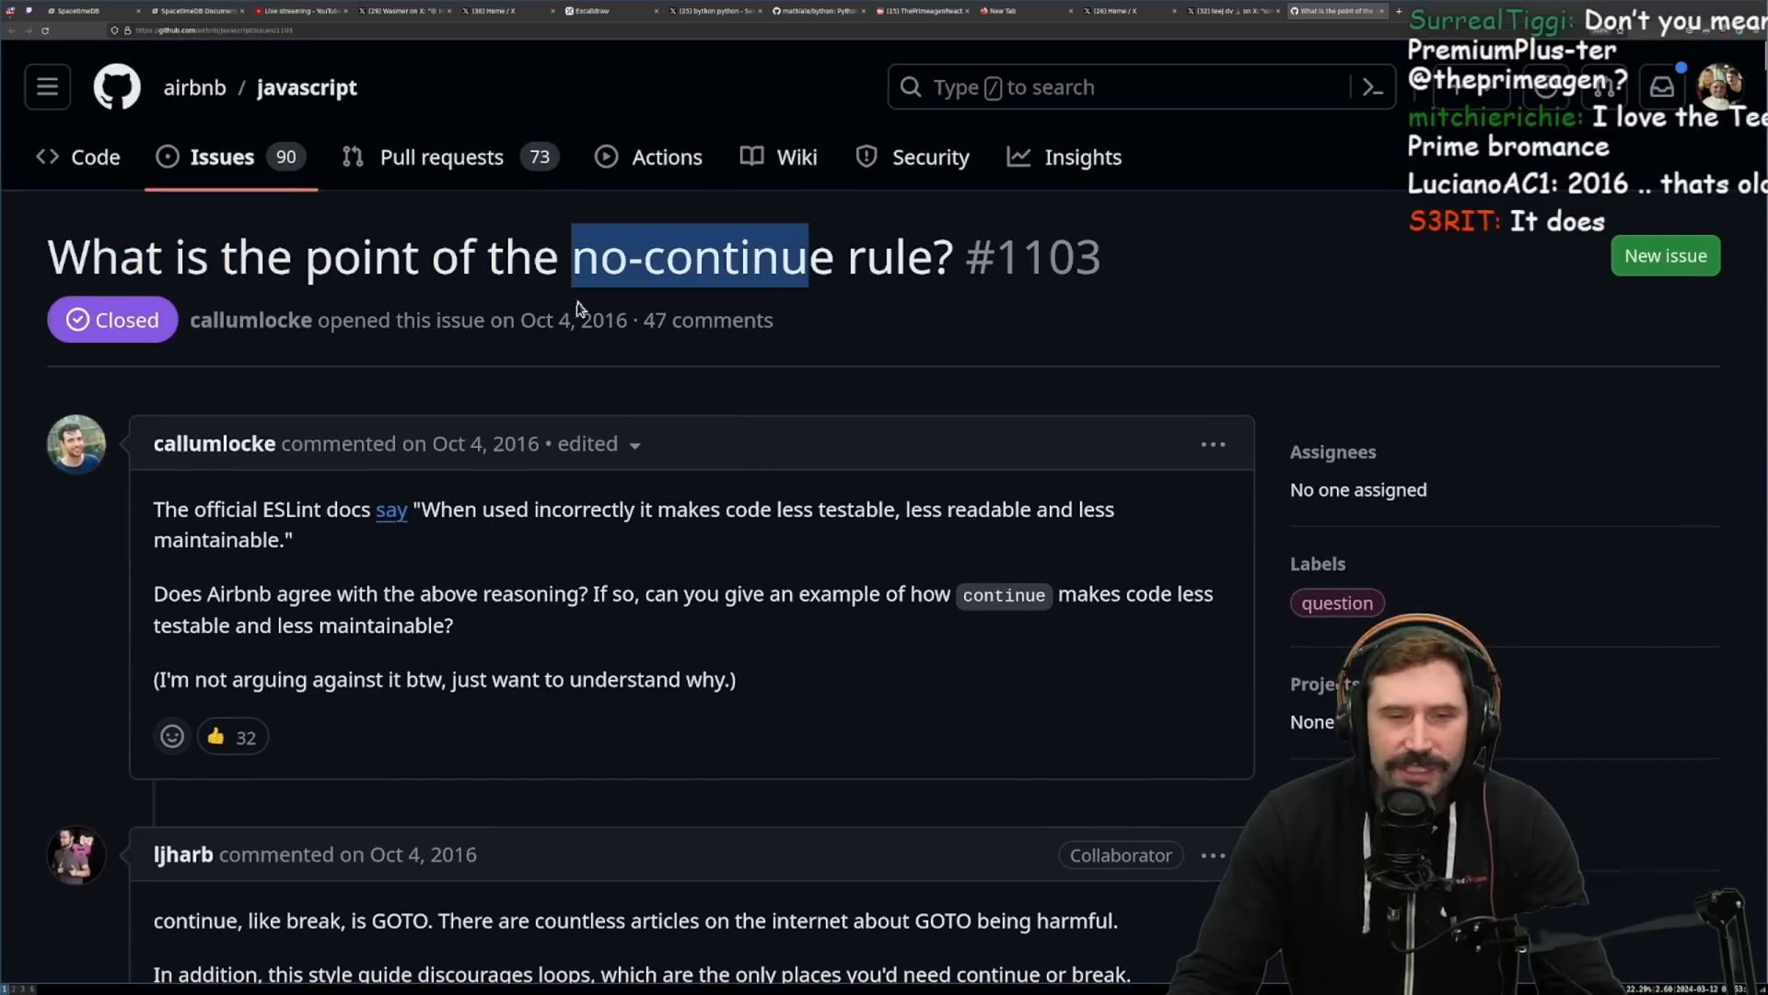
Step: Clear the title selection and highlight the word 'no-continue' in the issue title
click(838, 345)
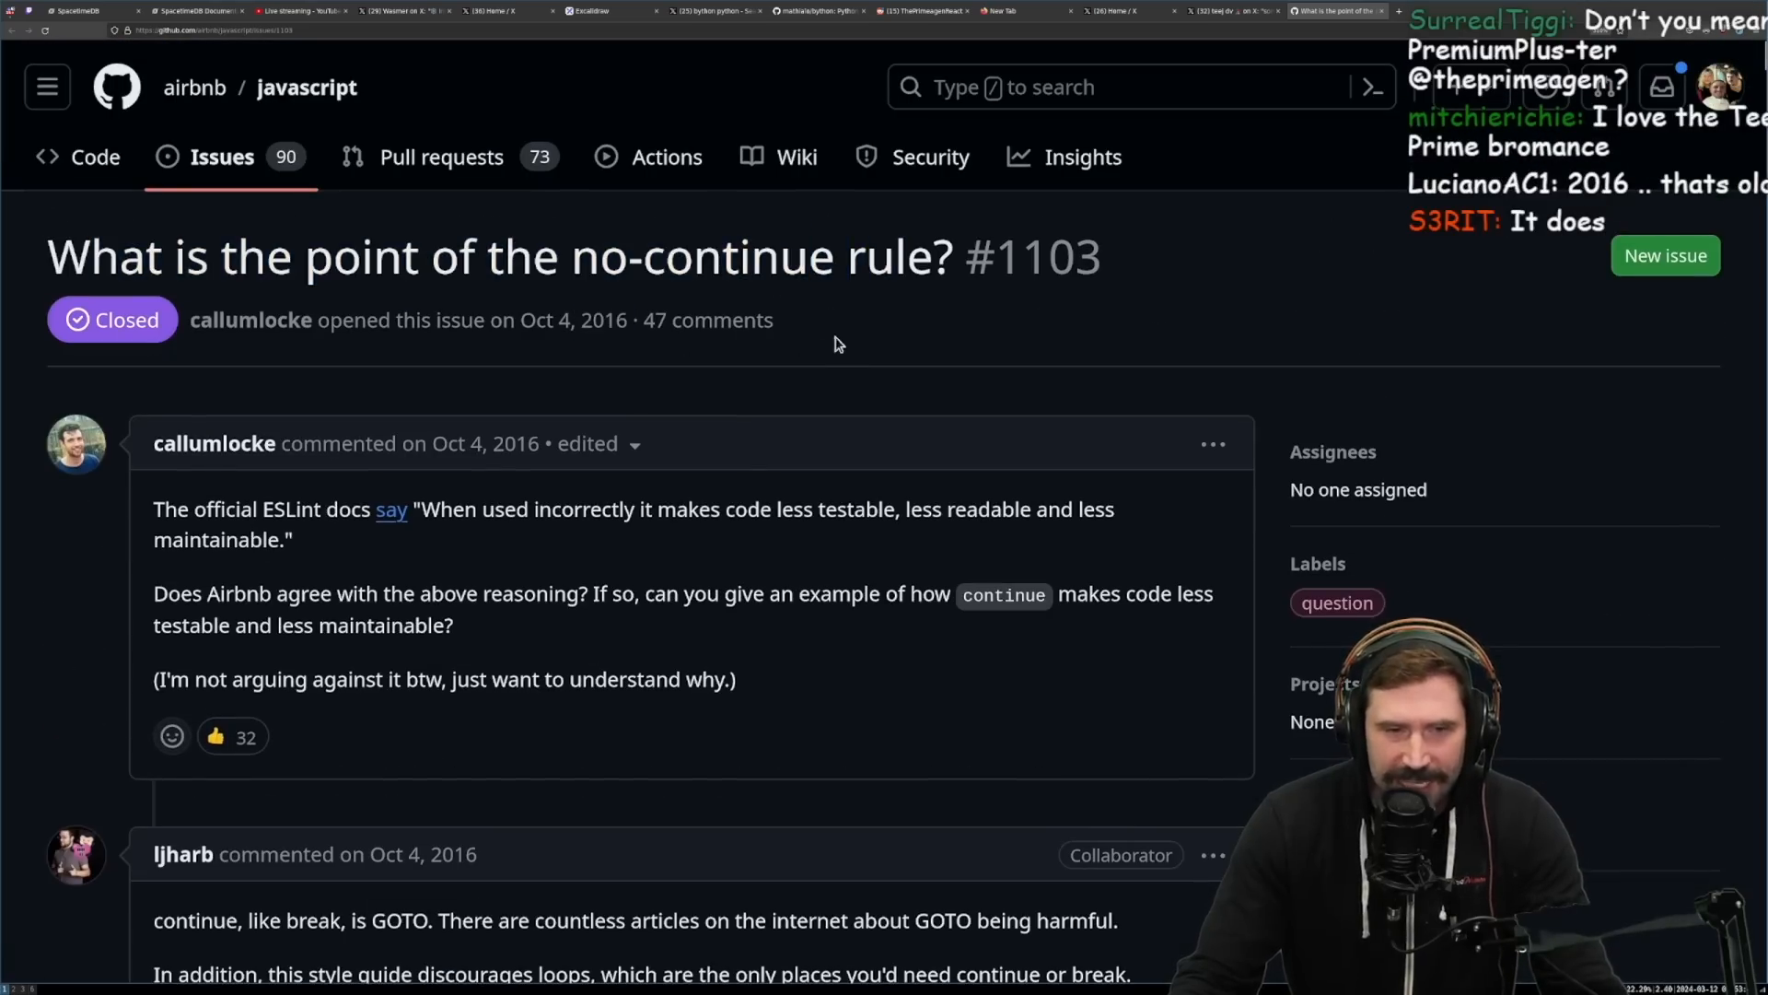
double_click(701, 257)
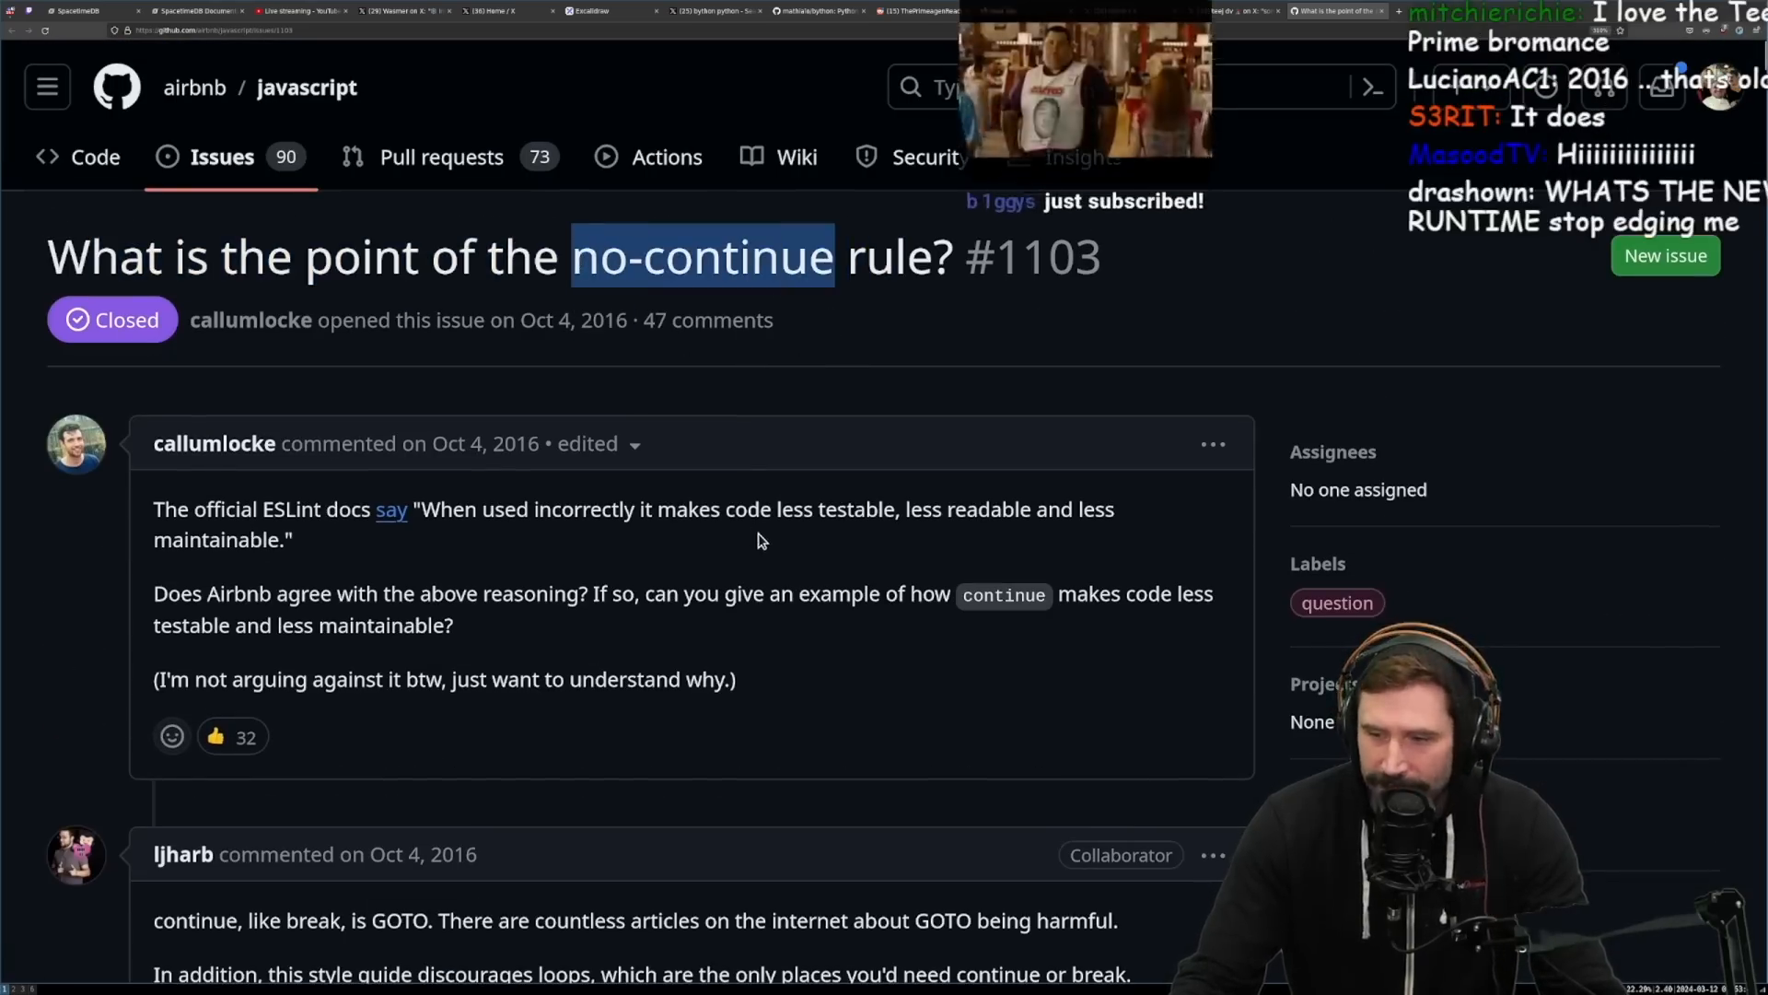
Step: Read down through the collaborator's GOTO reply beneath the opening comment
scroll(down, 3)
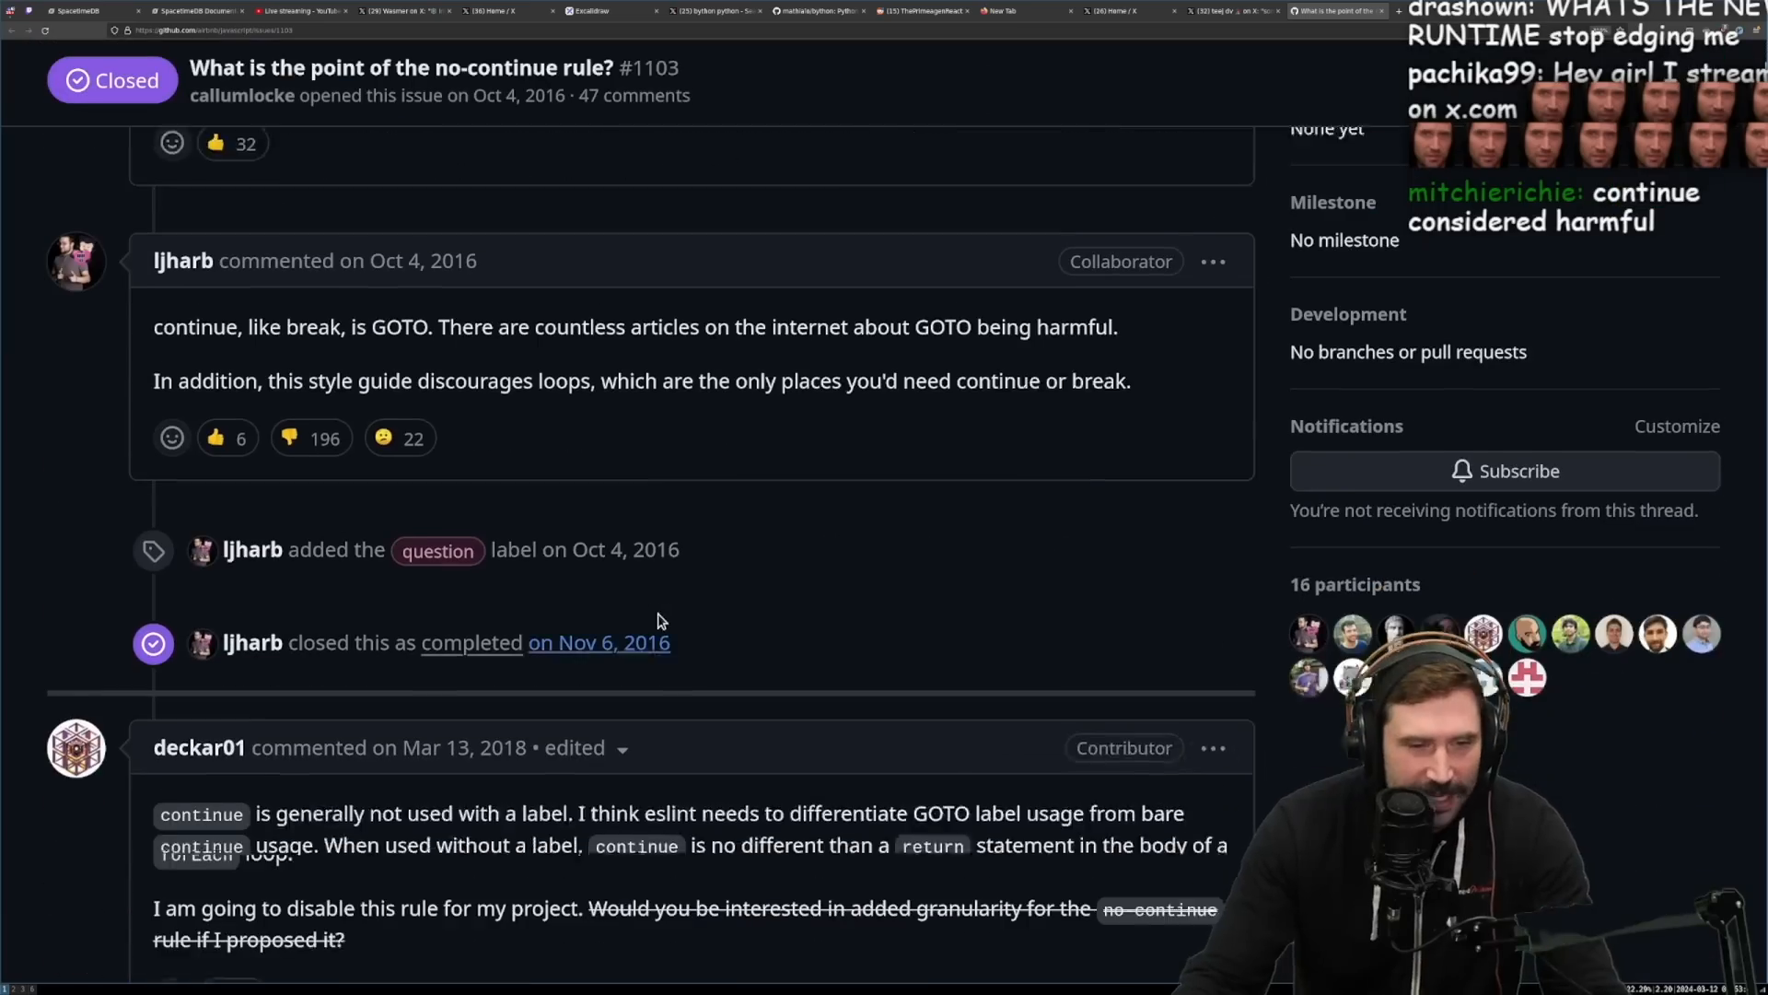
scroll(down, 3)
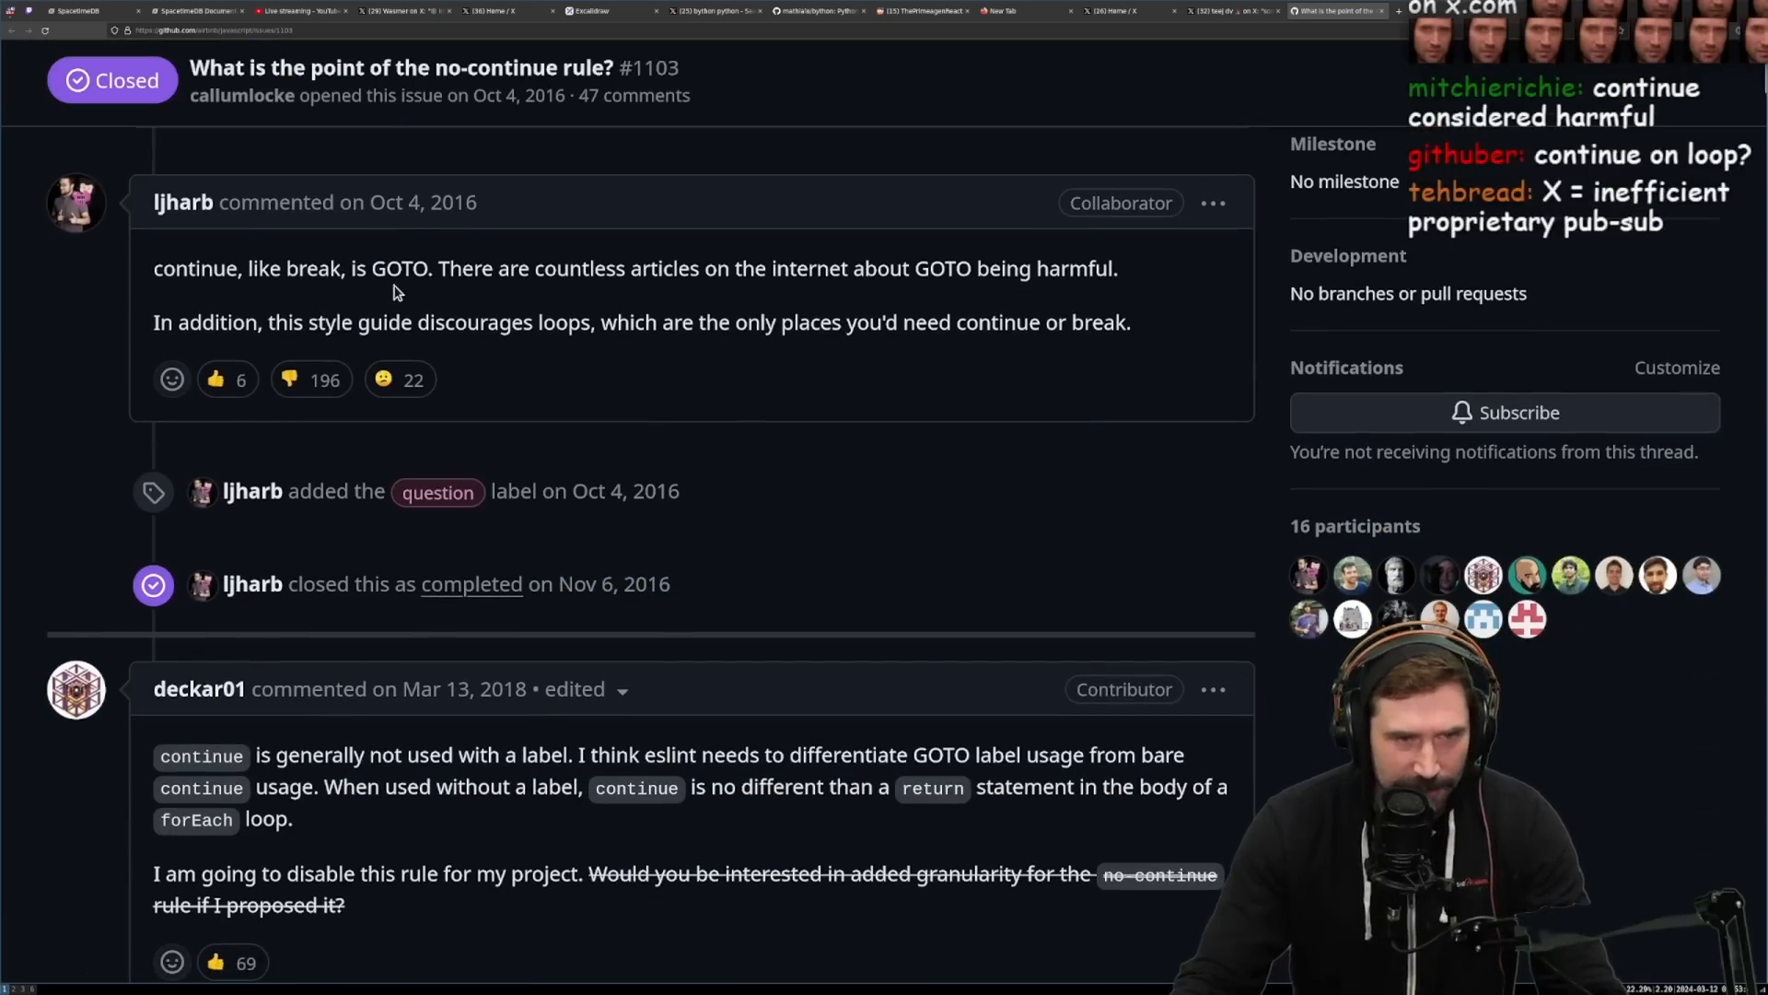
mouse_move(722, 302)
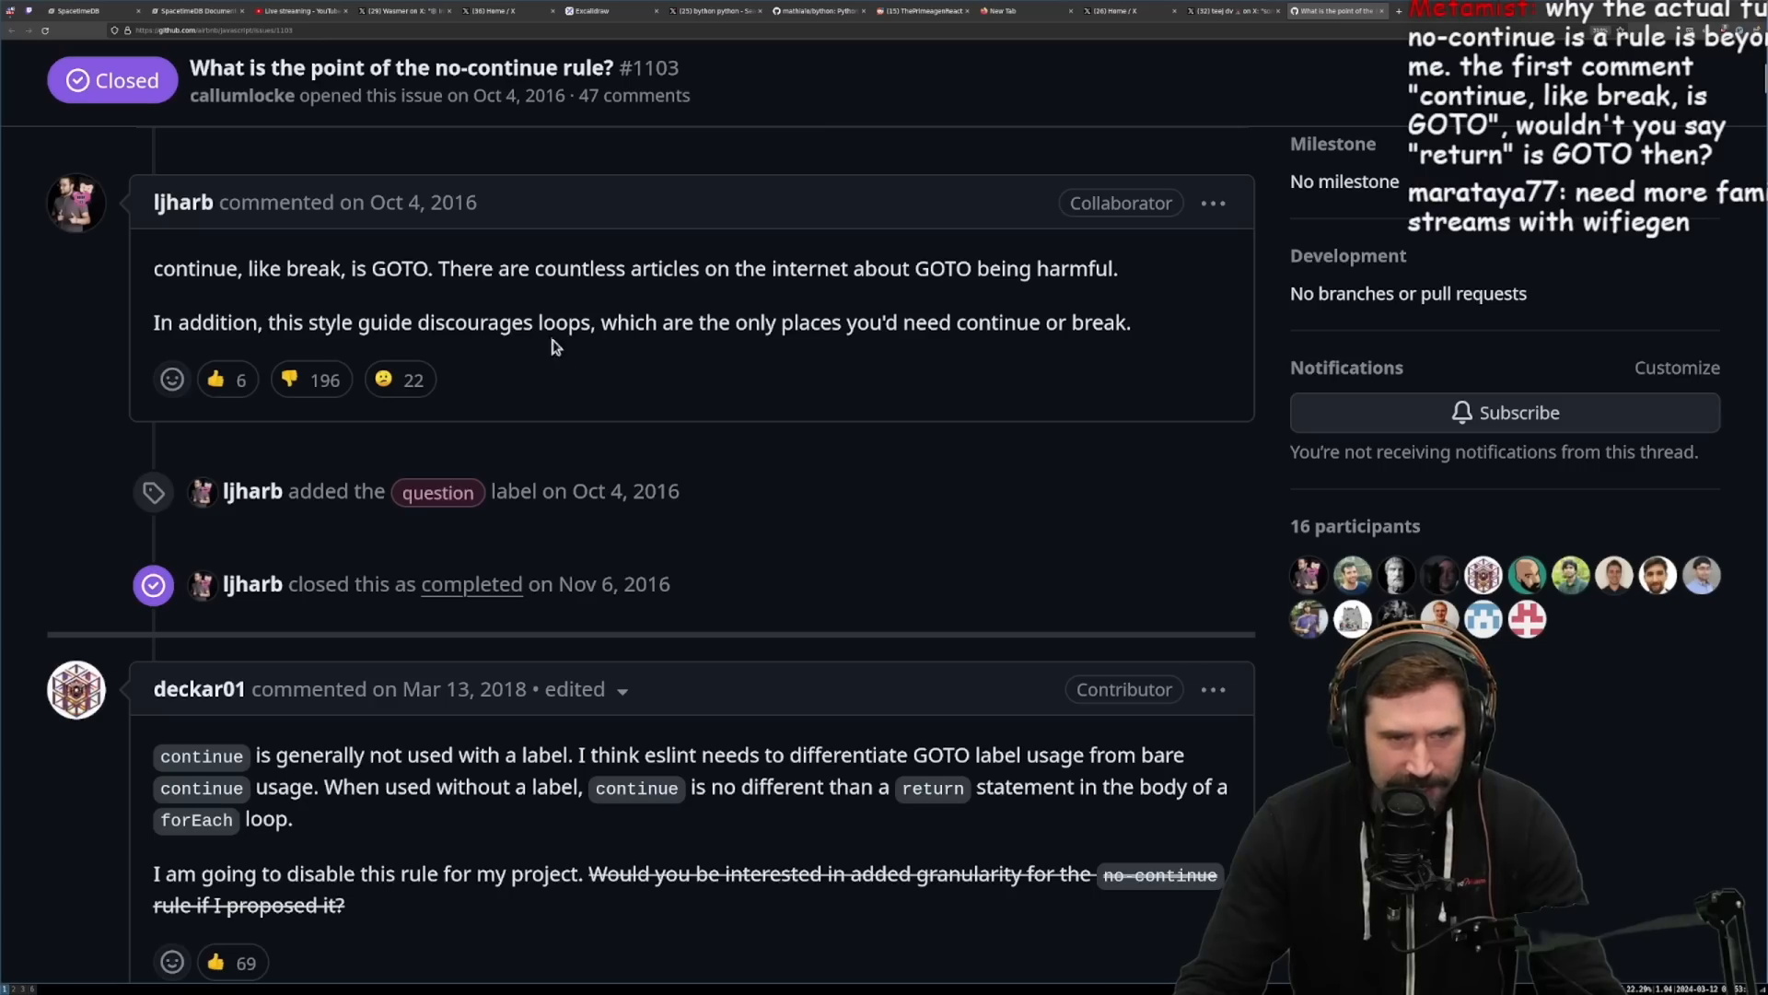
drag(246, 269, 1116, 322)
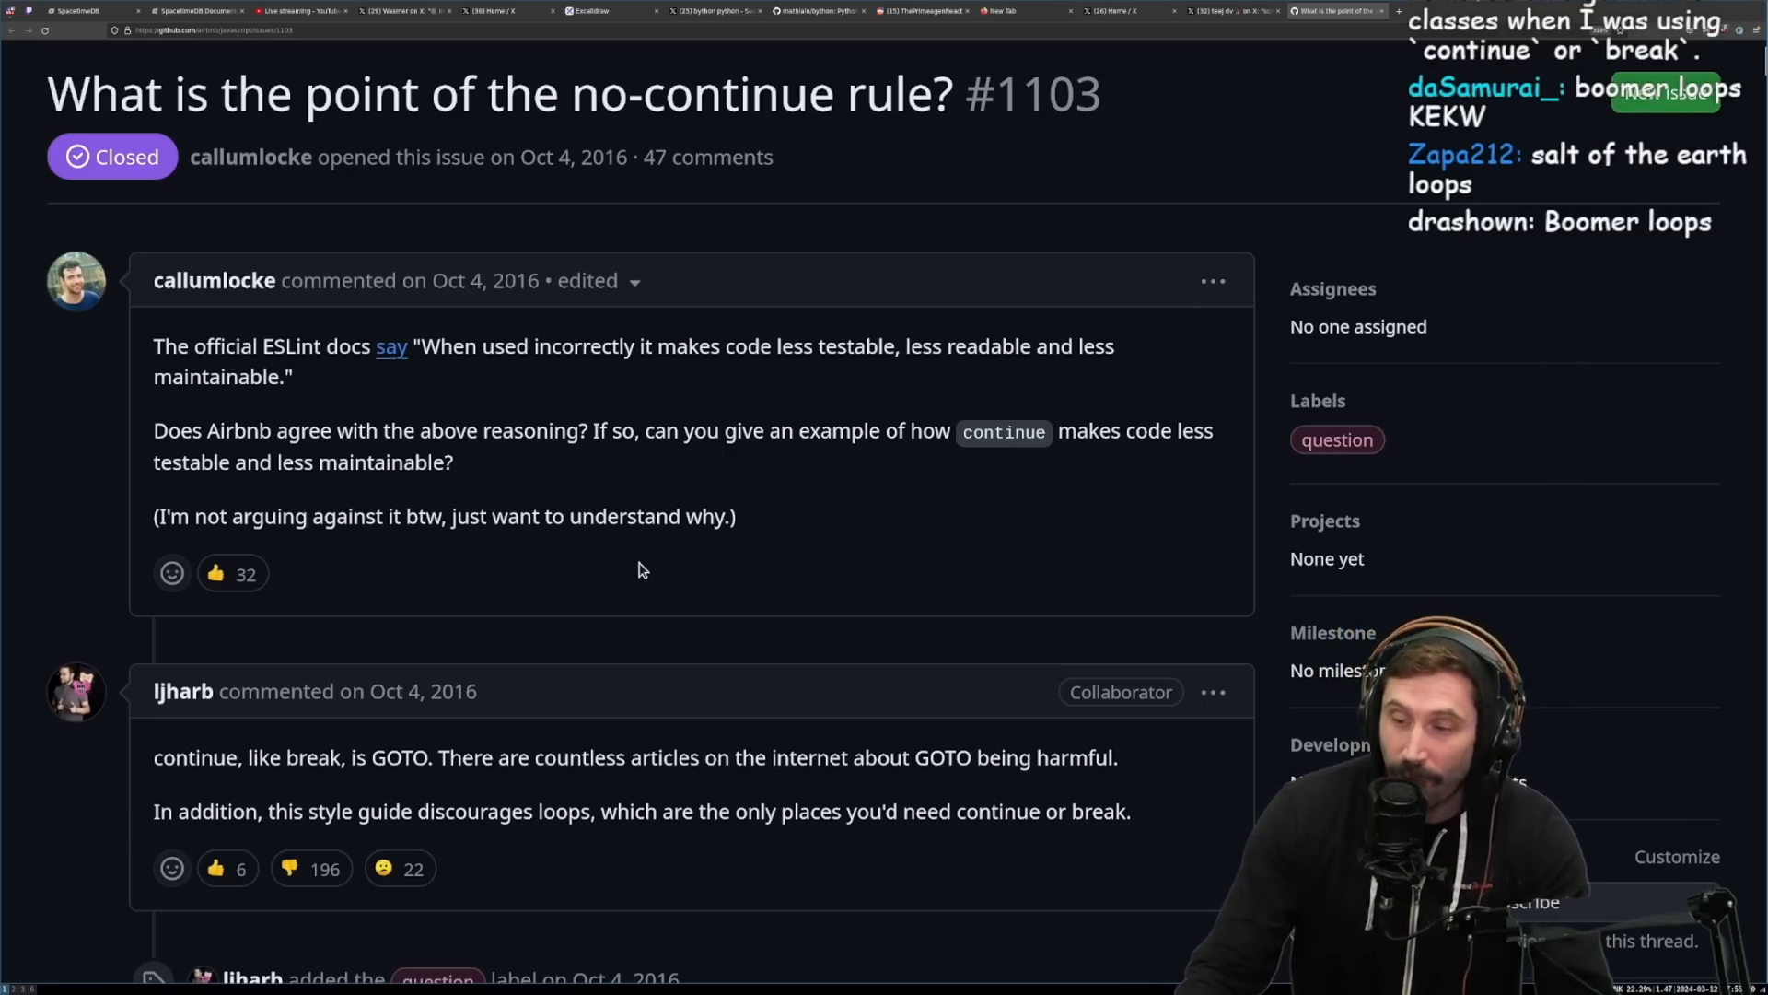
scroll(down, 3)
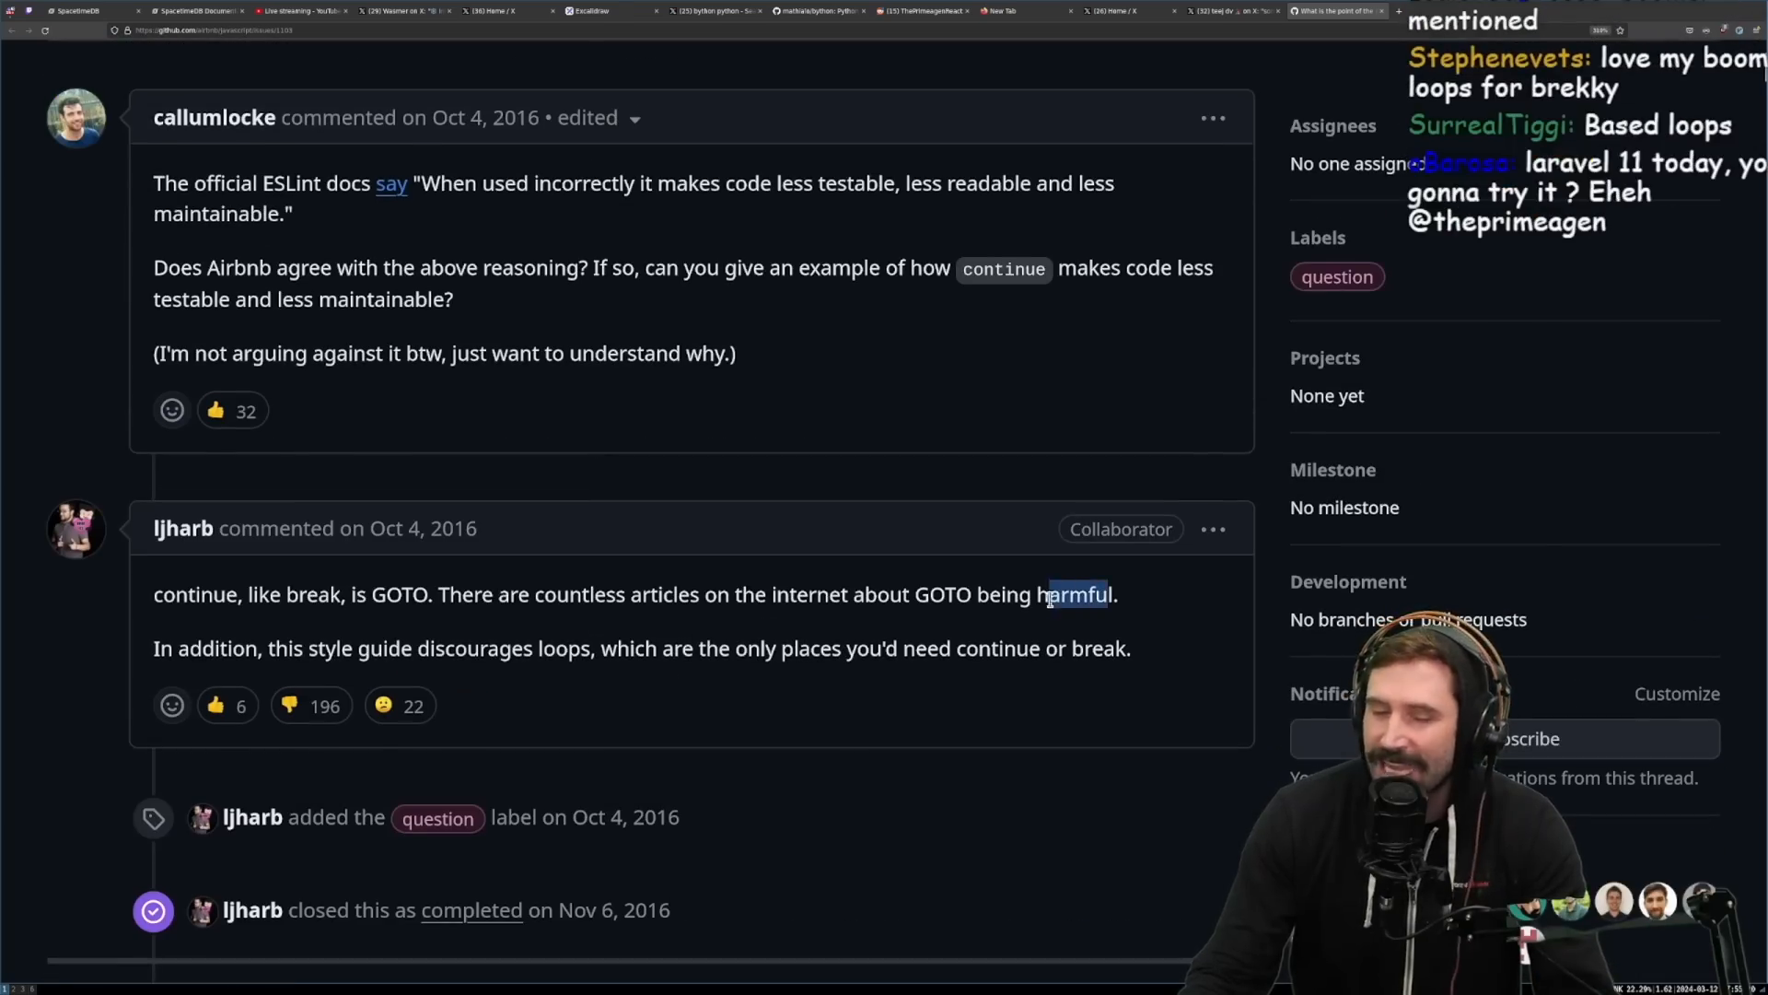
drag(1105, 595, 928, 595)
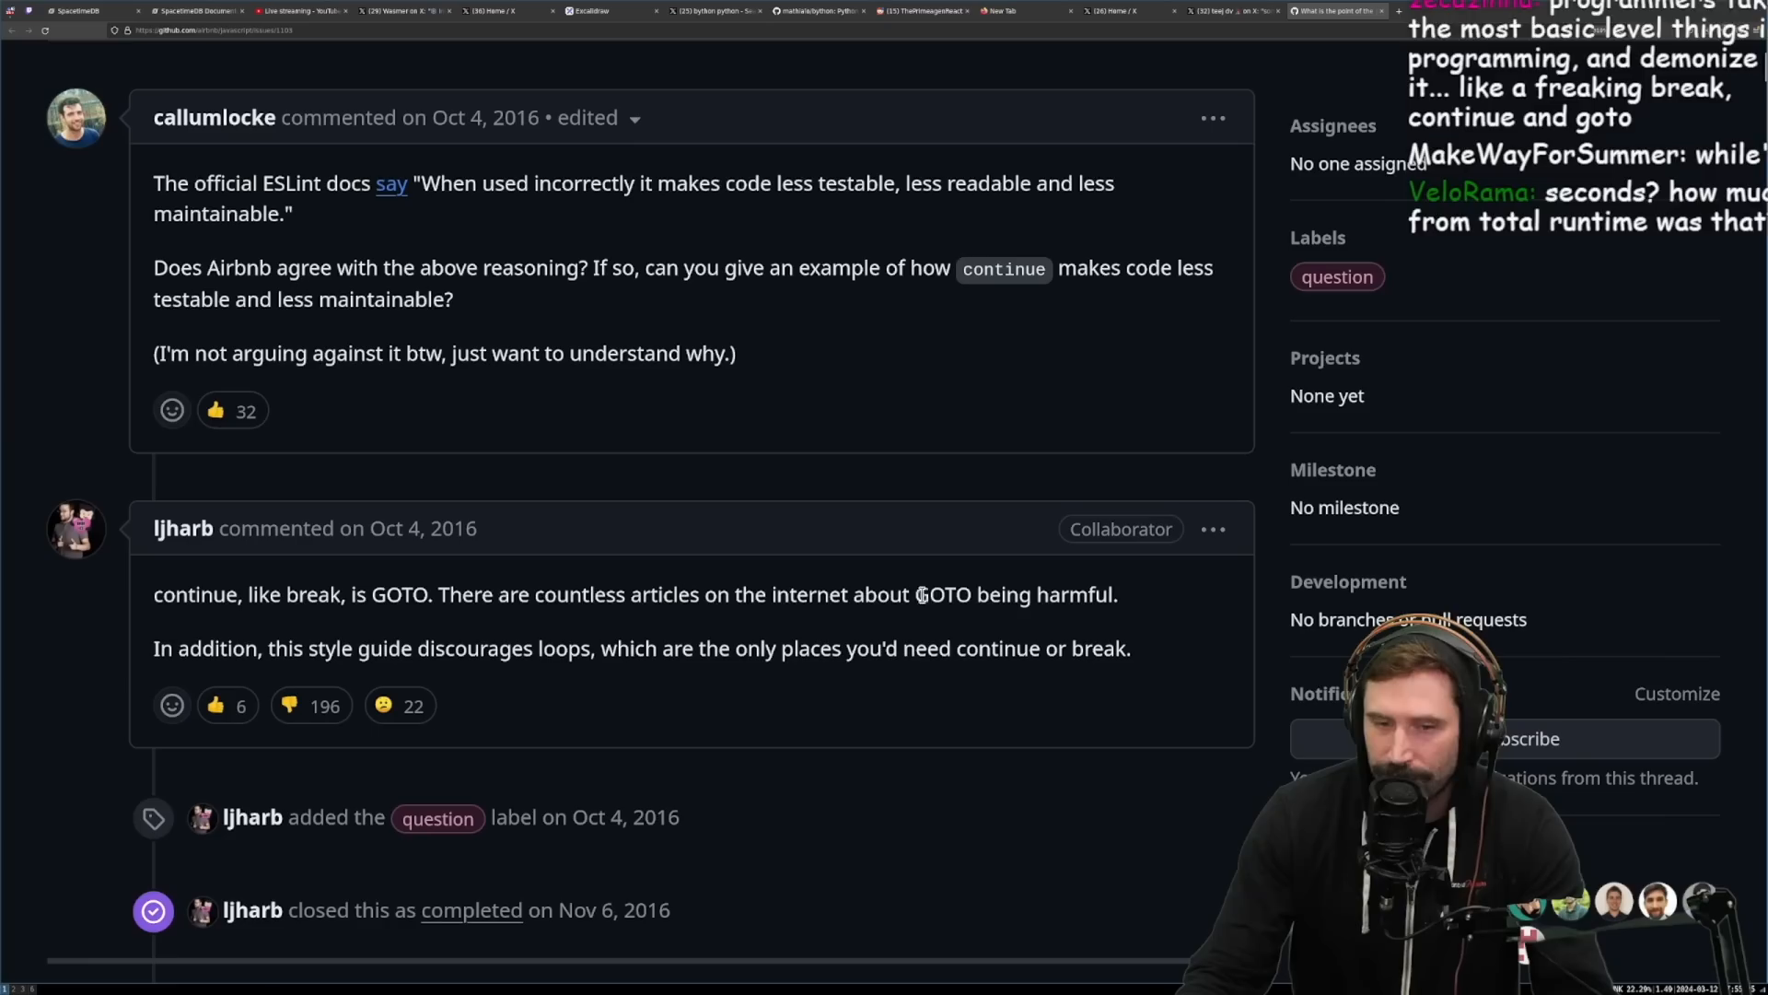
drag(917, 595, 1111, 595)
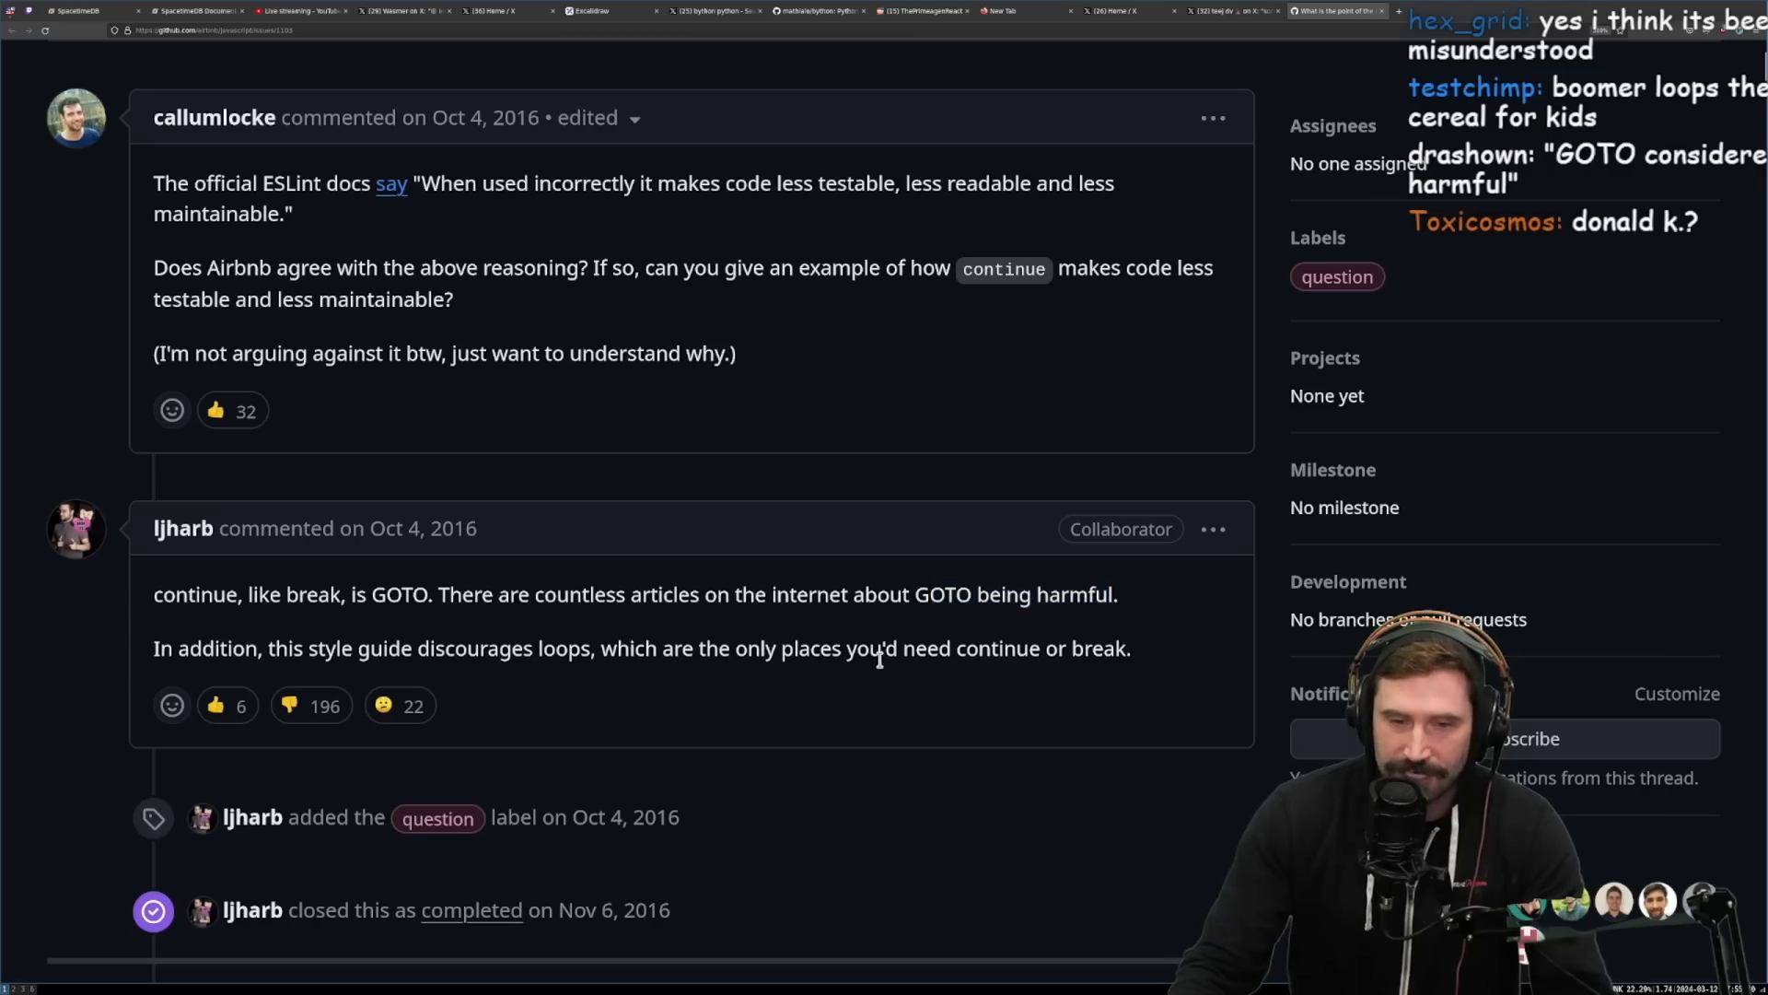
drag(929, 595, 1114, 595)
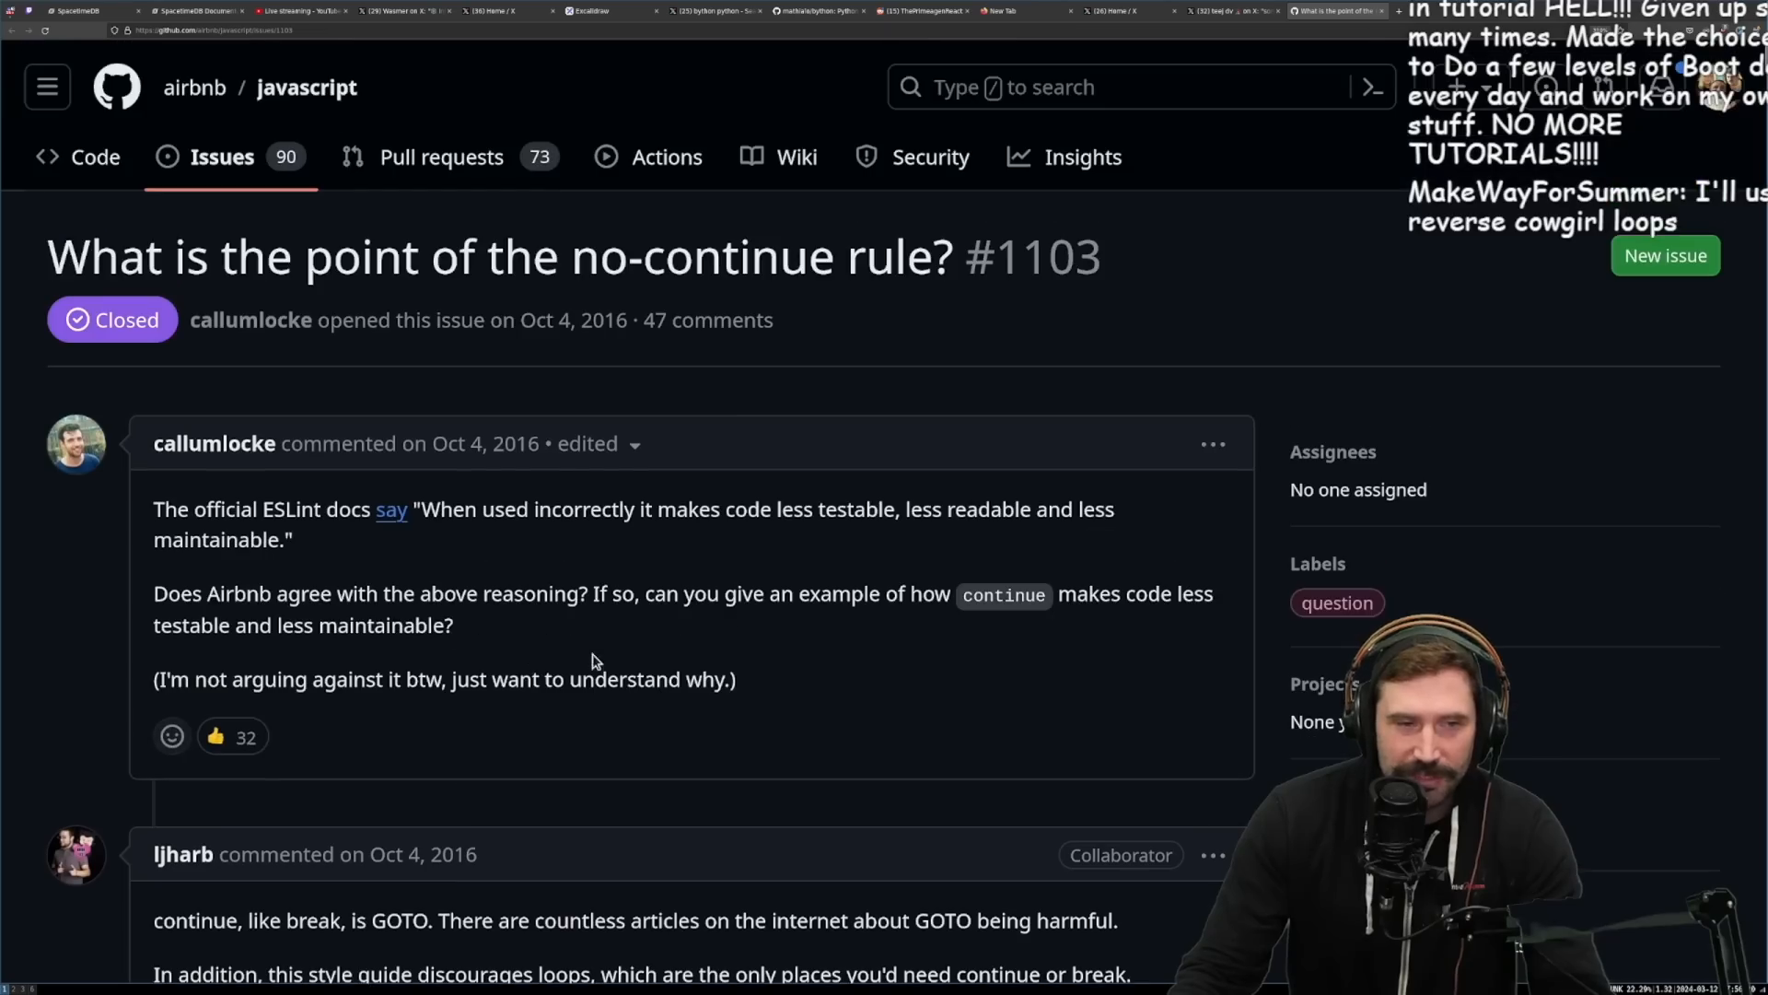
Step: Highlight 'this style guide discourages loops' in ljharb's reply
scroll(down, 3)
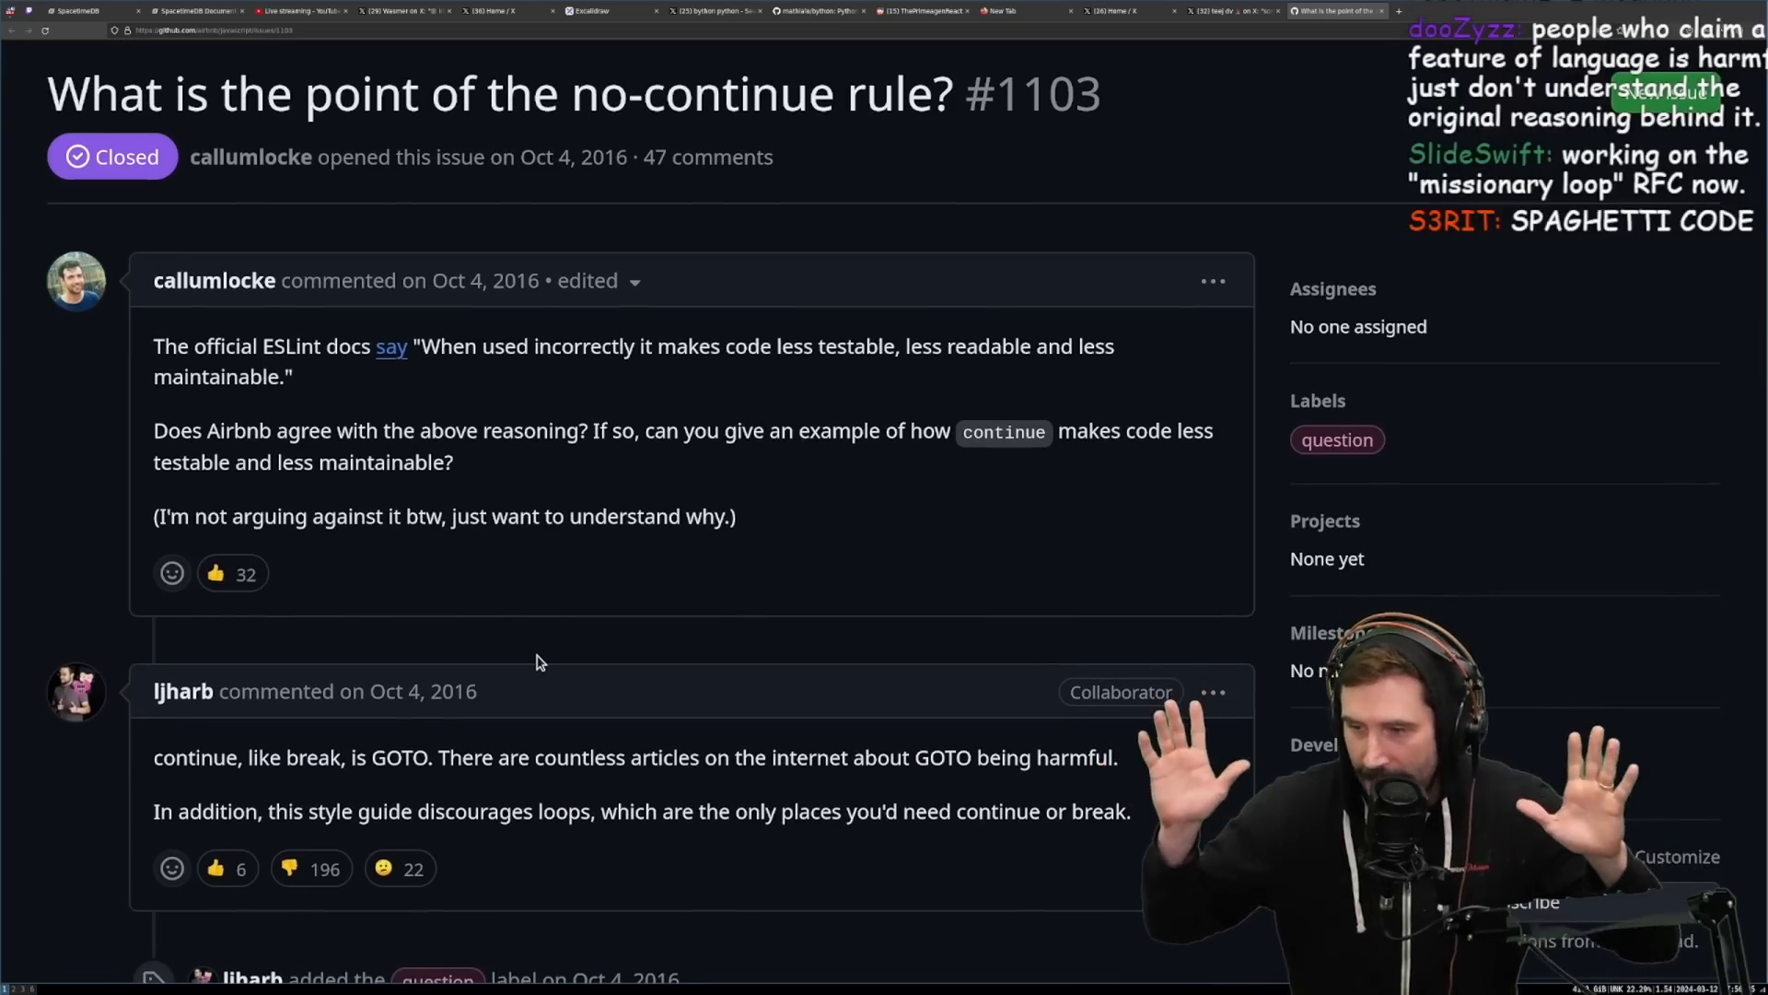
scroll(down, 3)
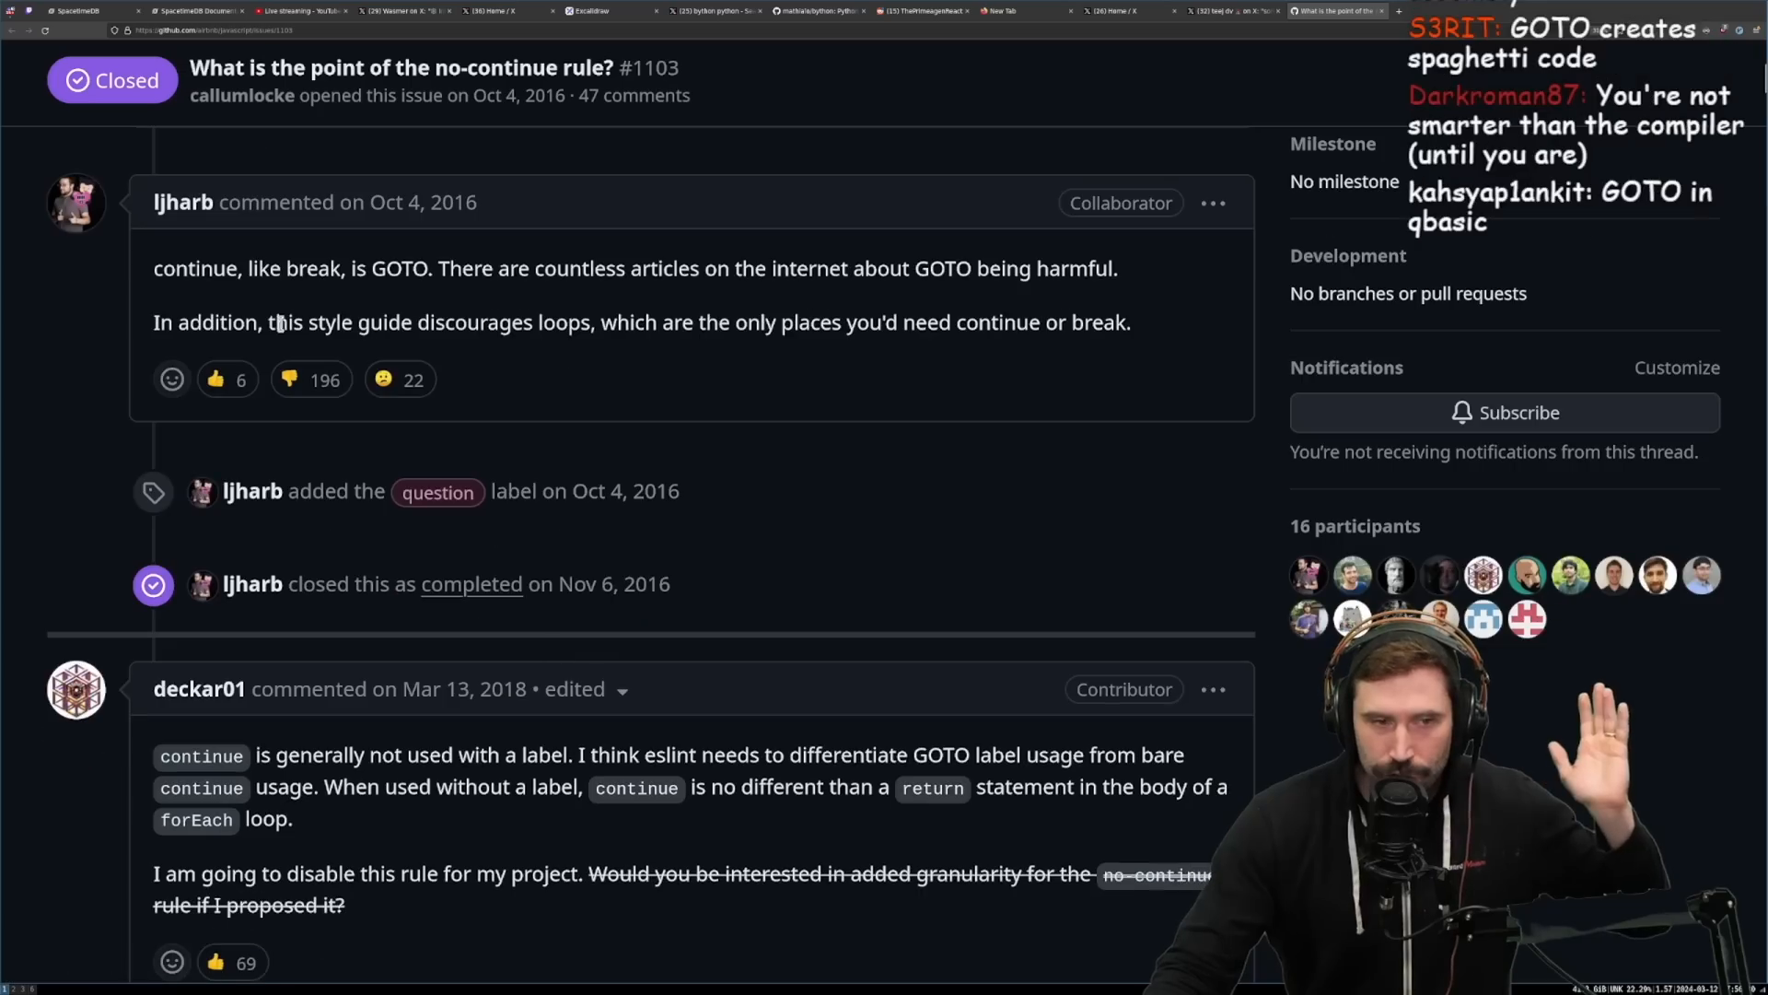
drag(275, 323, 584, 322)
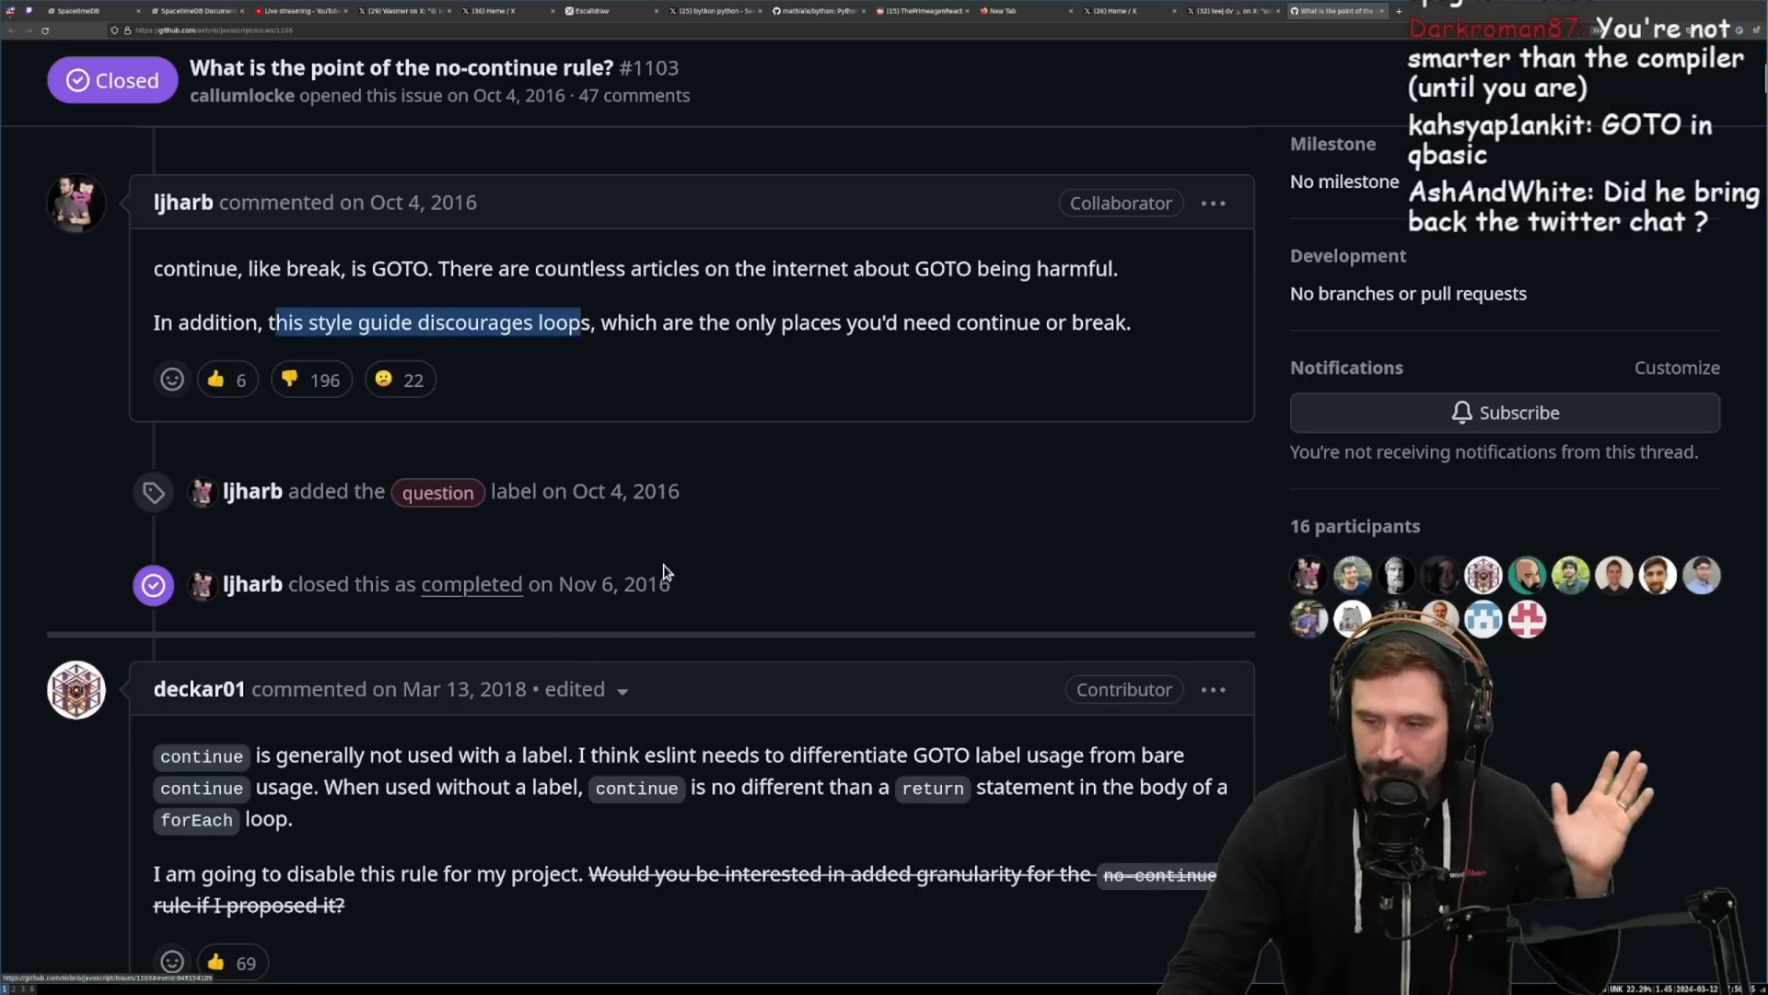
mouse_move(696, 608)
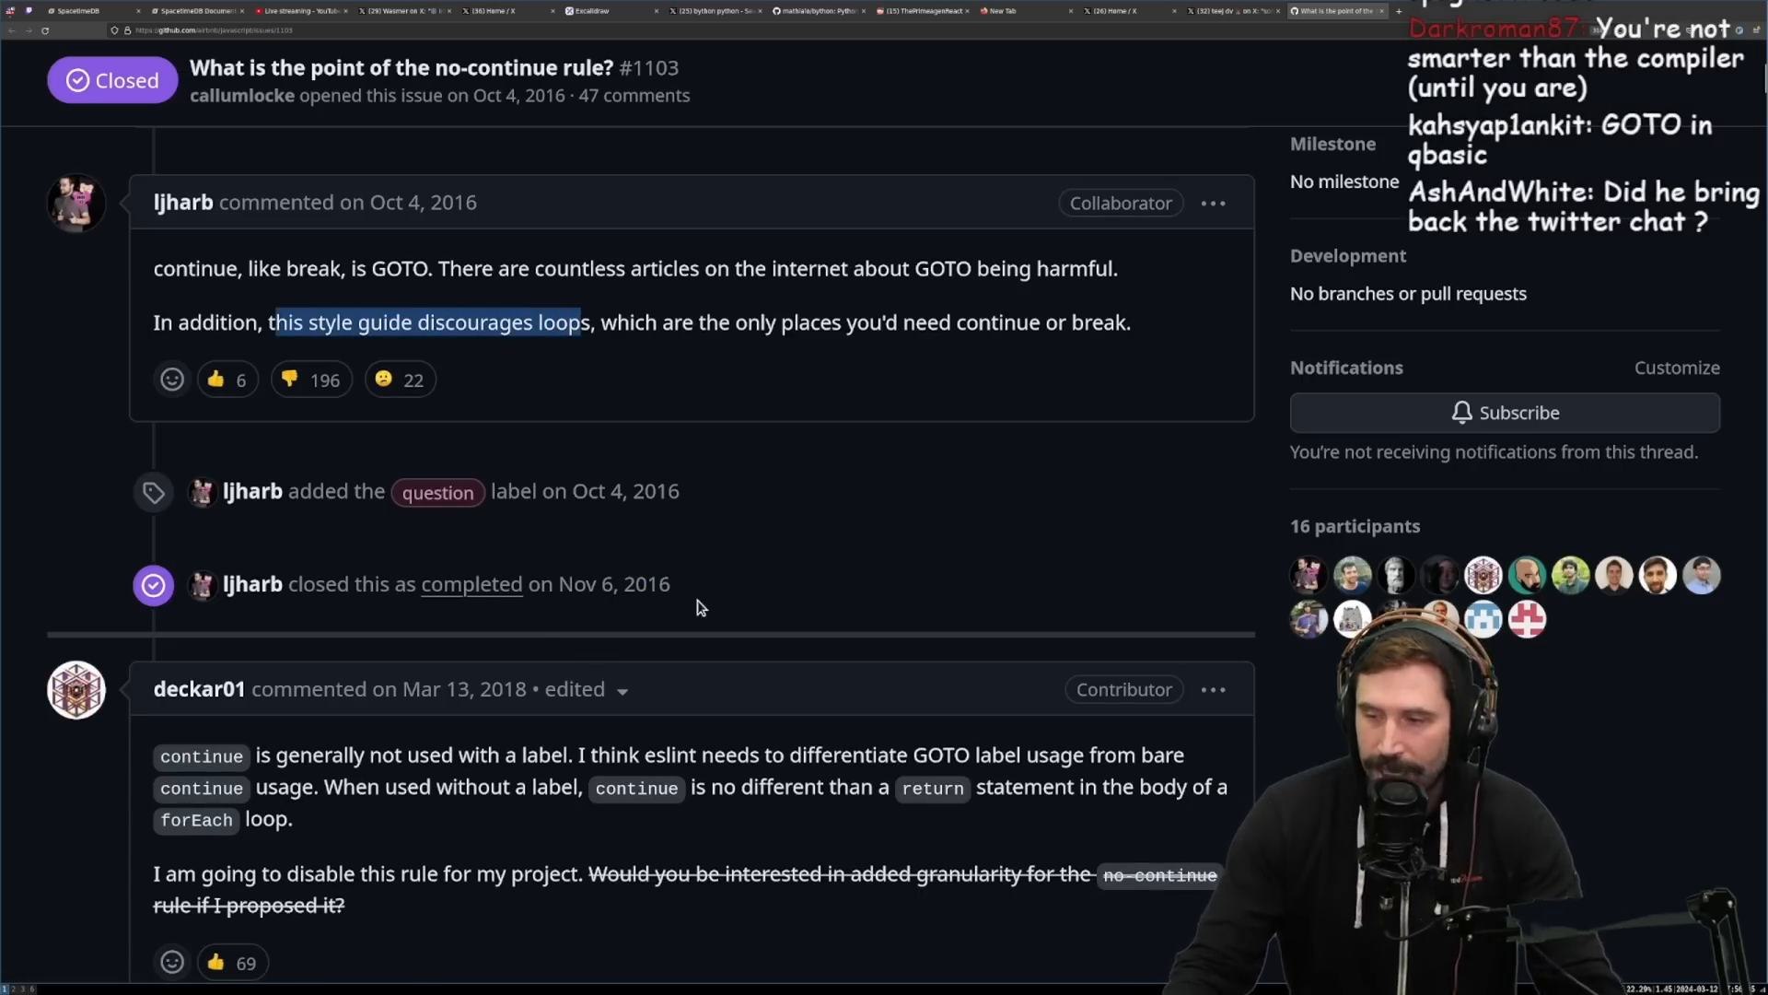
scroll(down, 3)
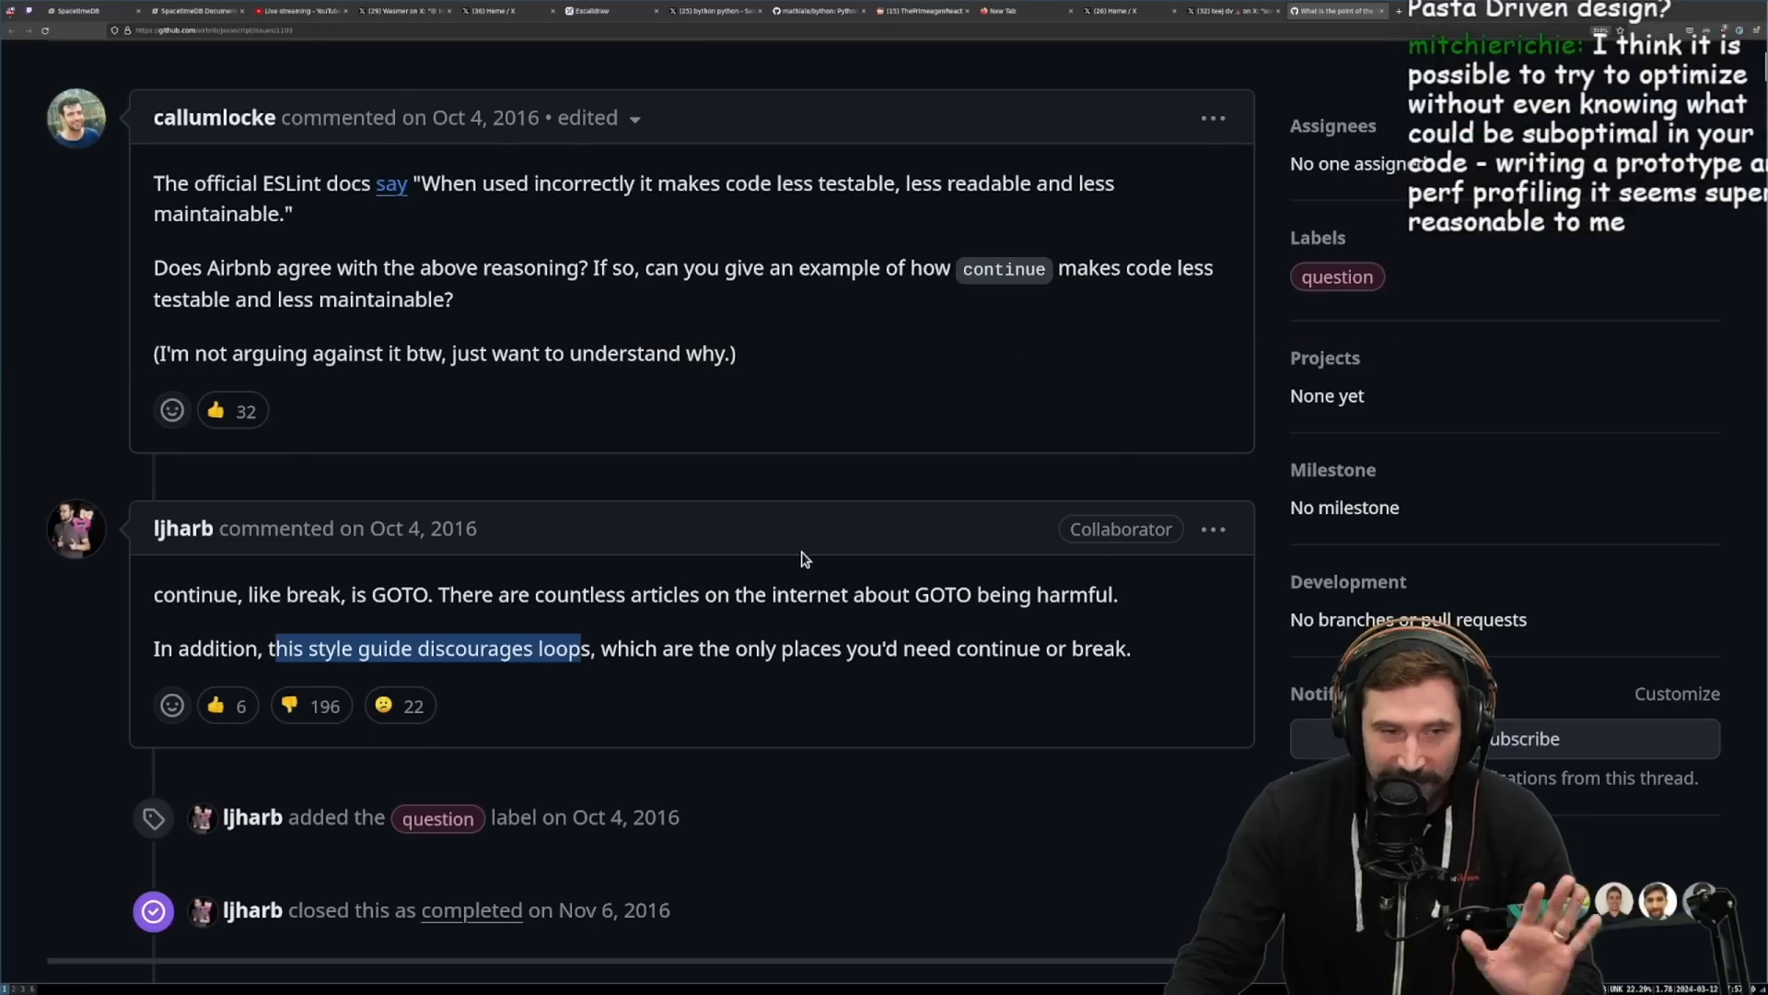
Step: Clear the highlight on the loops phrase in the collaborator's reply
drag(272, 646, 1131, 646)
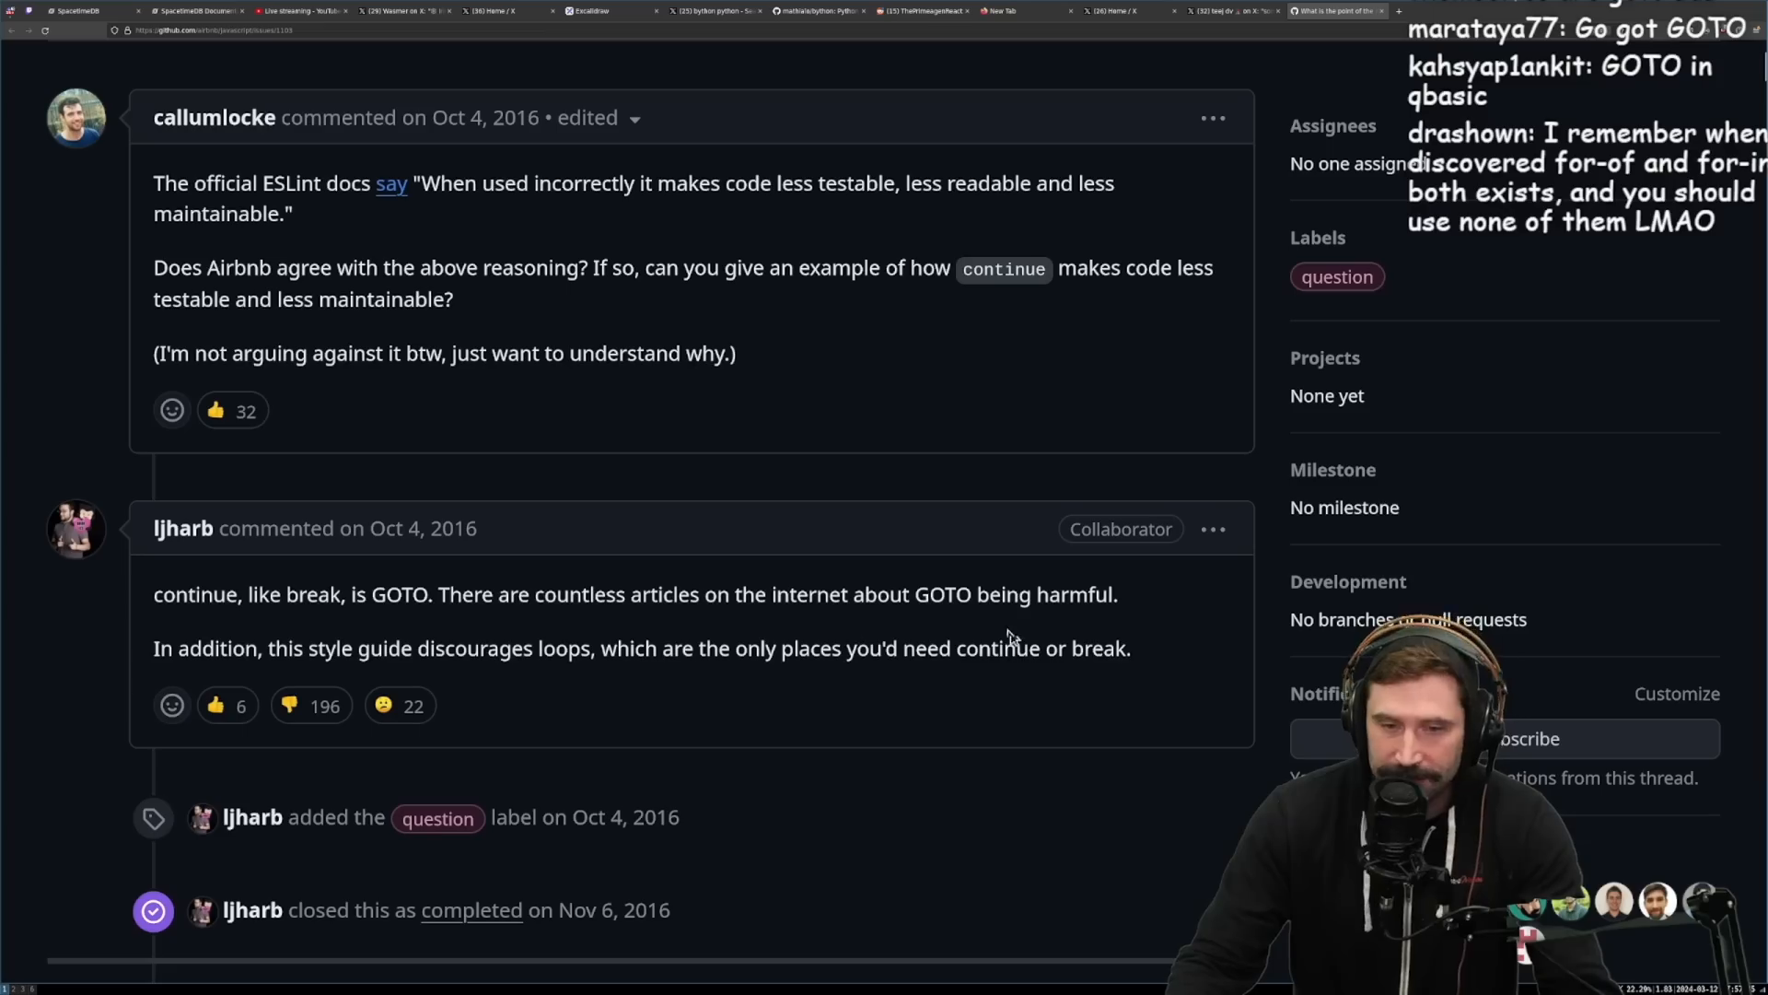
drag(197, 595, 1127, 649)
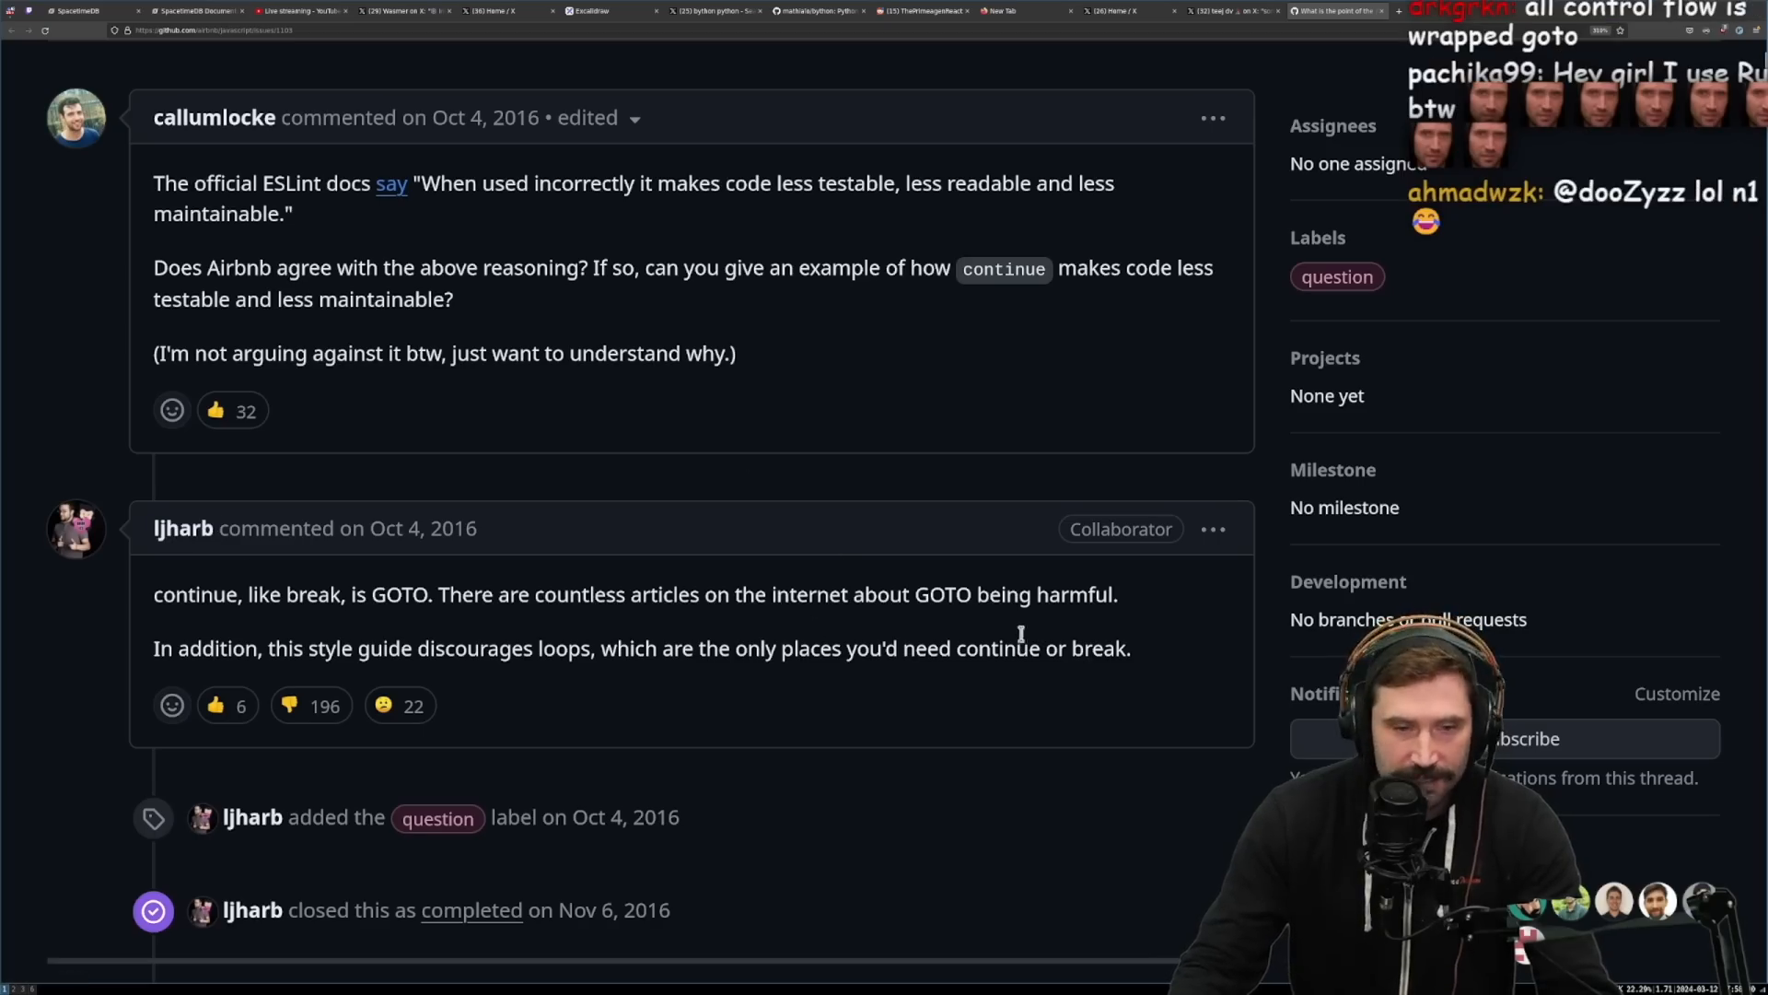
Step: Highlight ljharb's entire two-paragraph GOTO reply
drag(153, 595, 1127, 649)
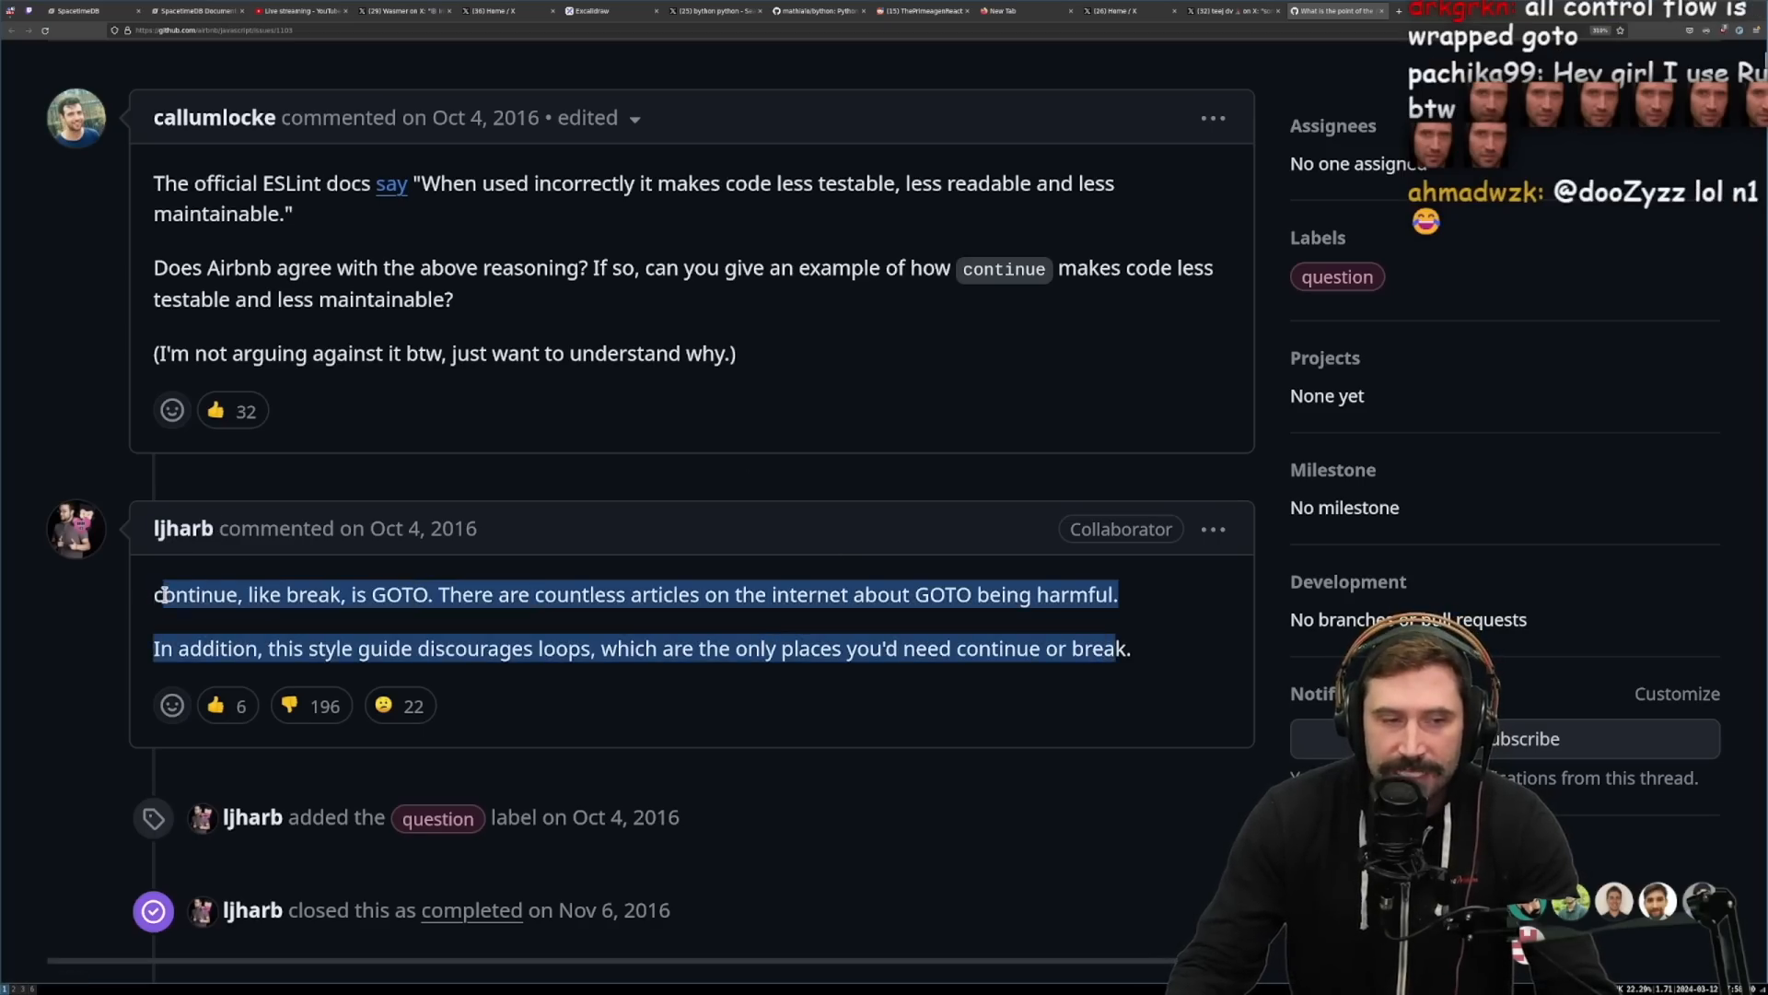
mouse_move(39, 650)
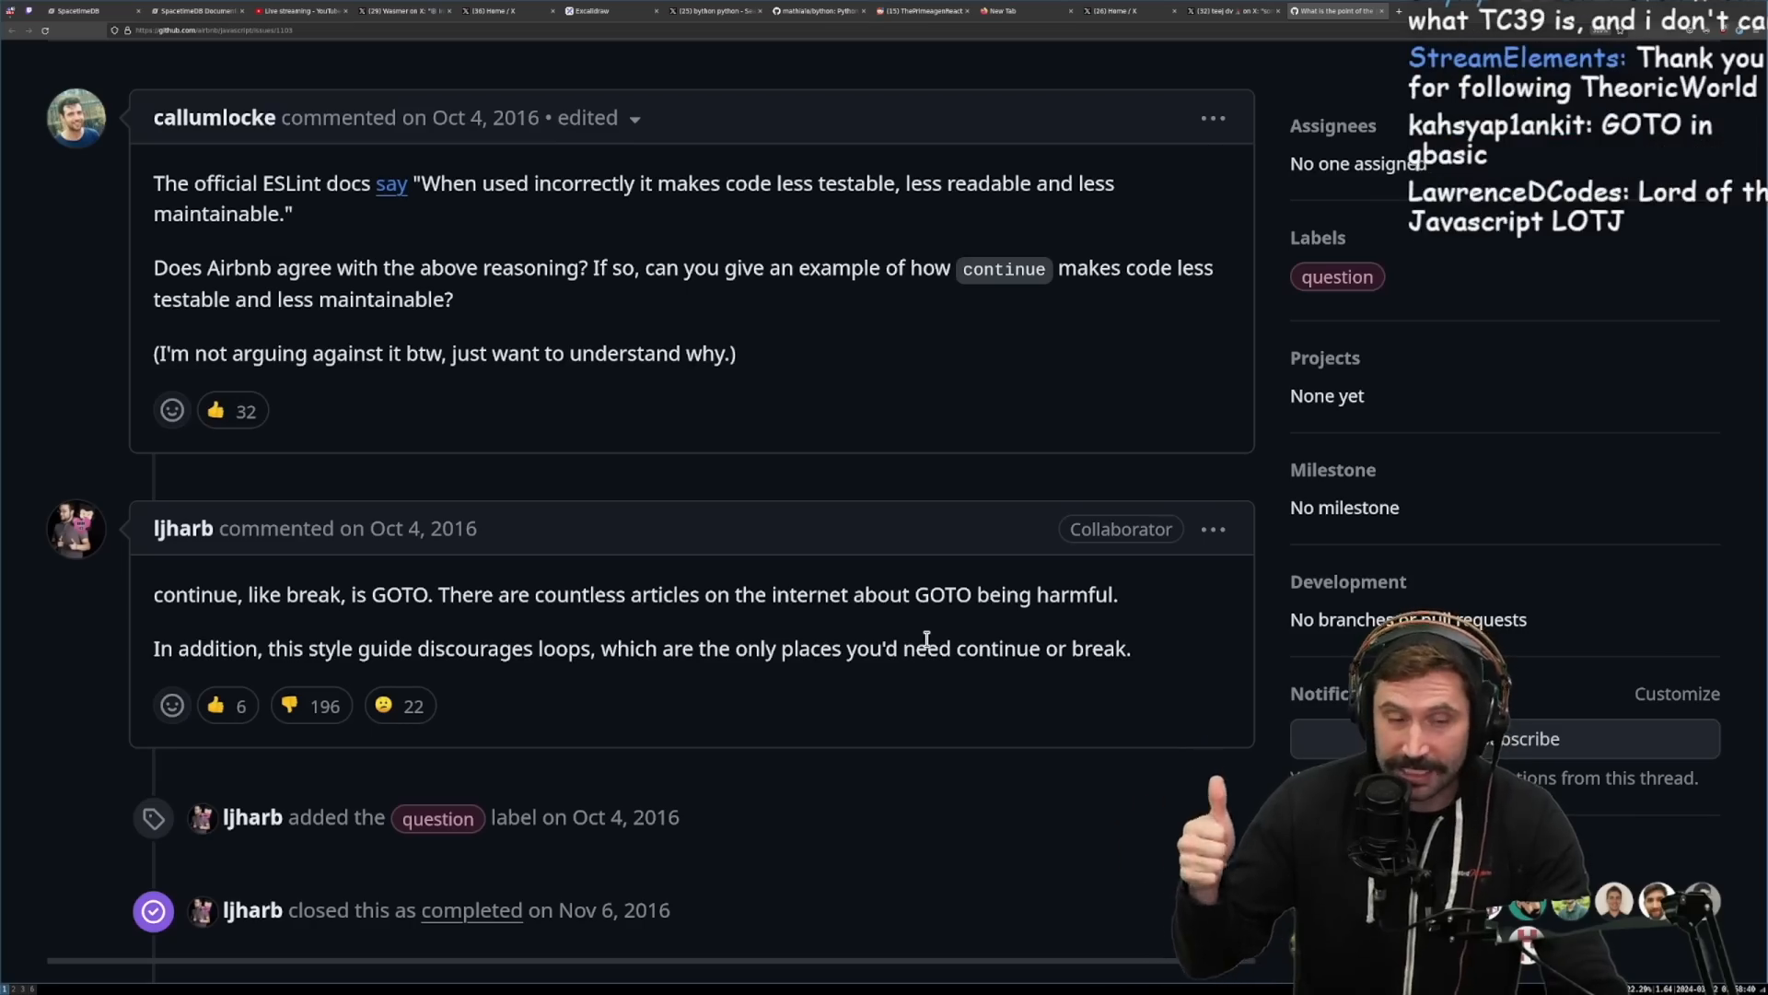
mouse_move(182, 529)
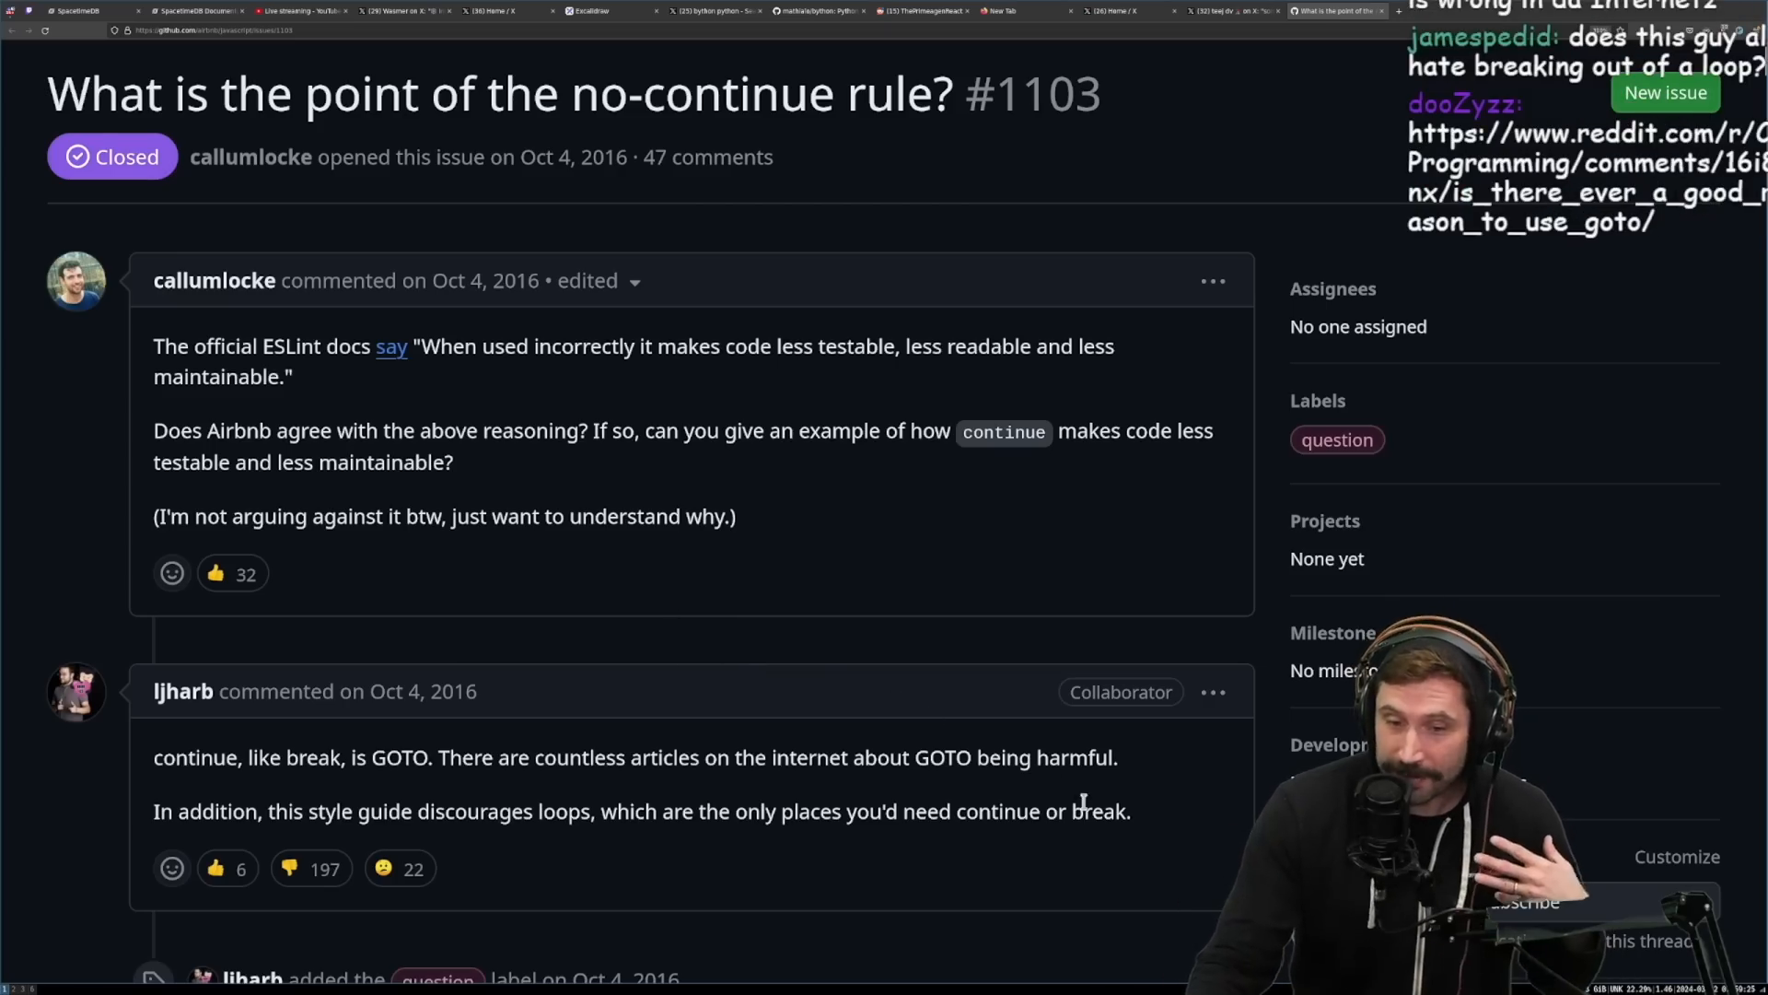
drag(153, 757, 1129, 810)
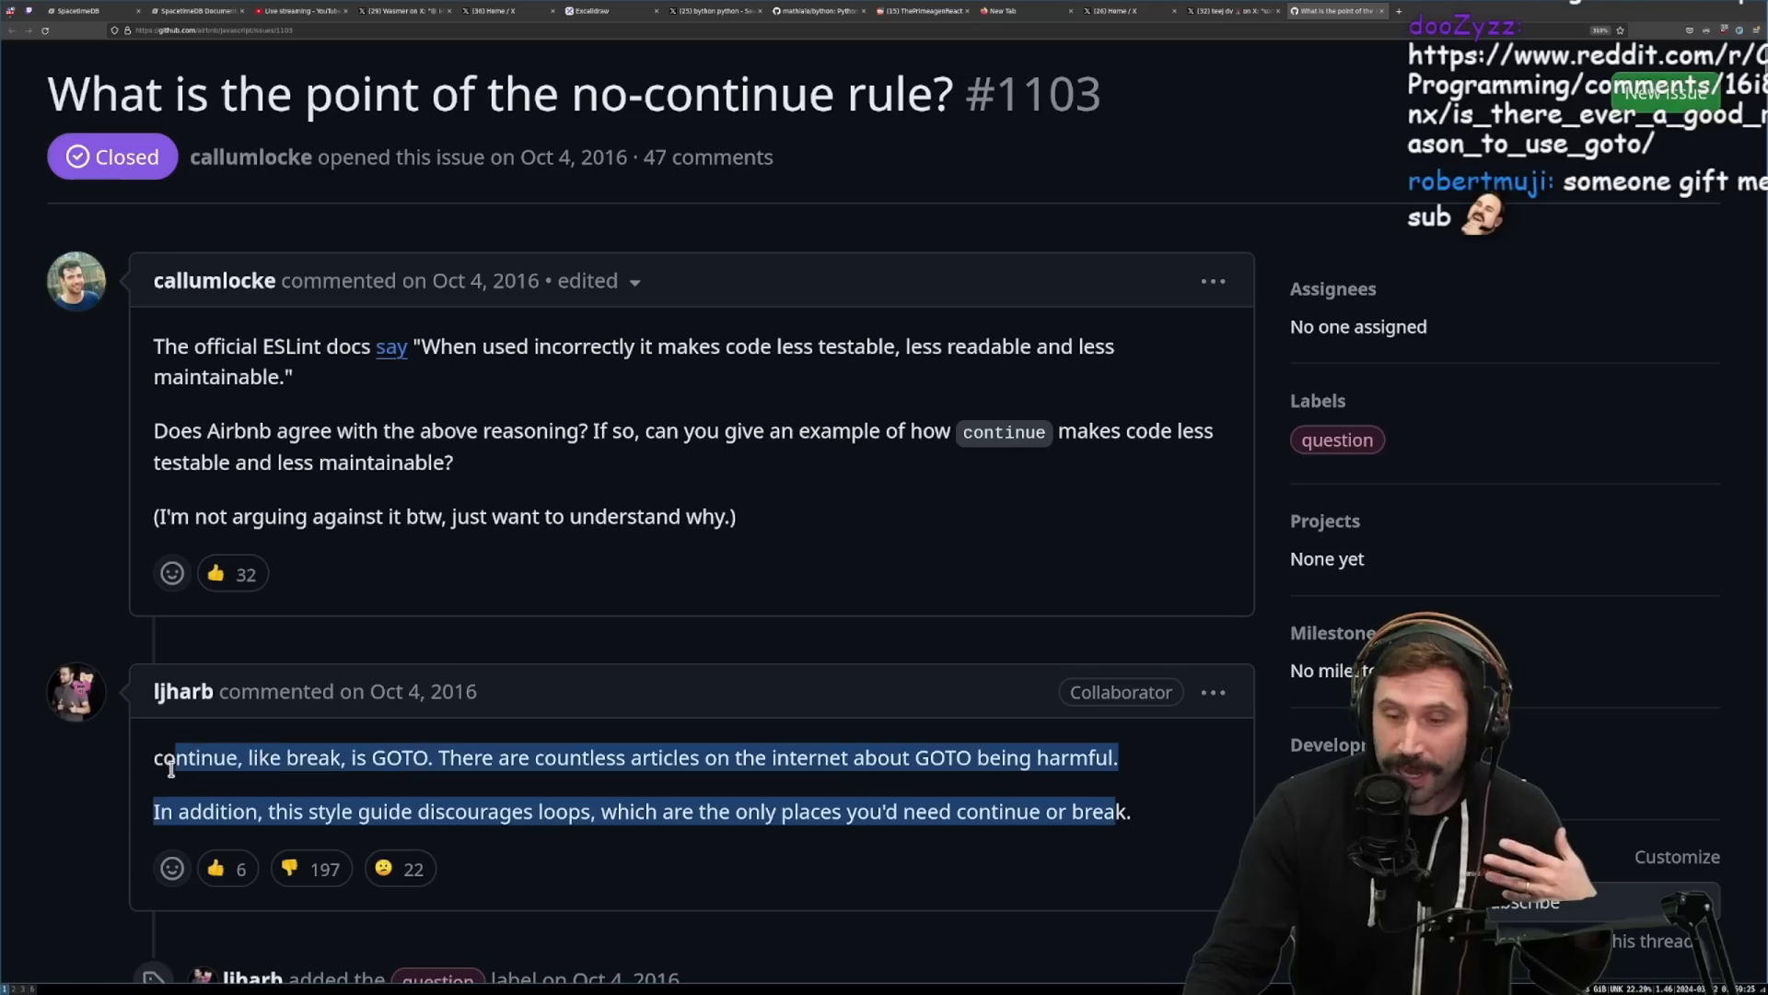